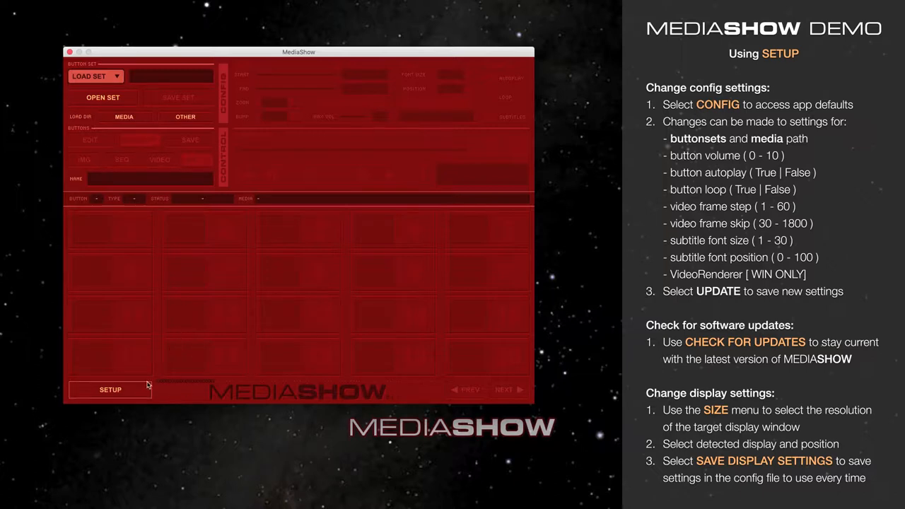
Enter the Setup screen listing the two detected displays and their resolutions
{"action": "left_click", "coordinate": [110, 391]}
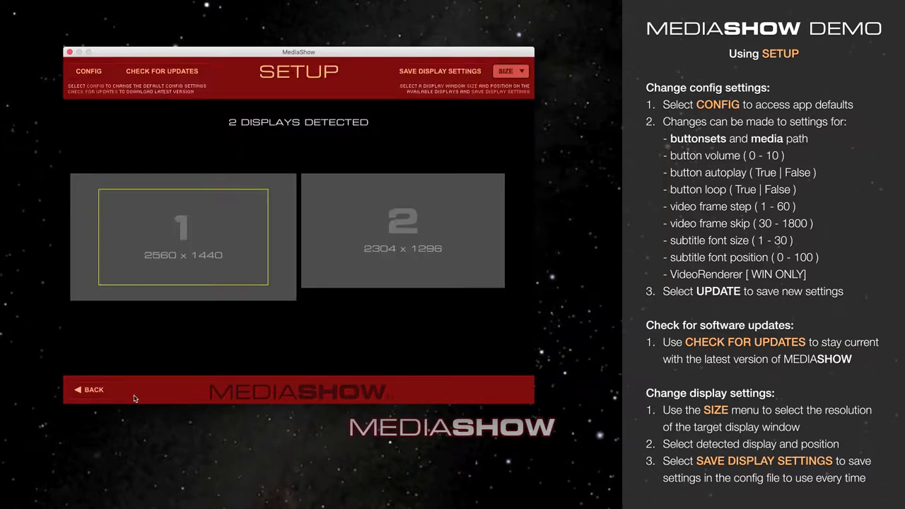
{"action": "mouse_move", "coordinate": [302, 91]}
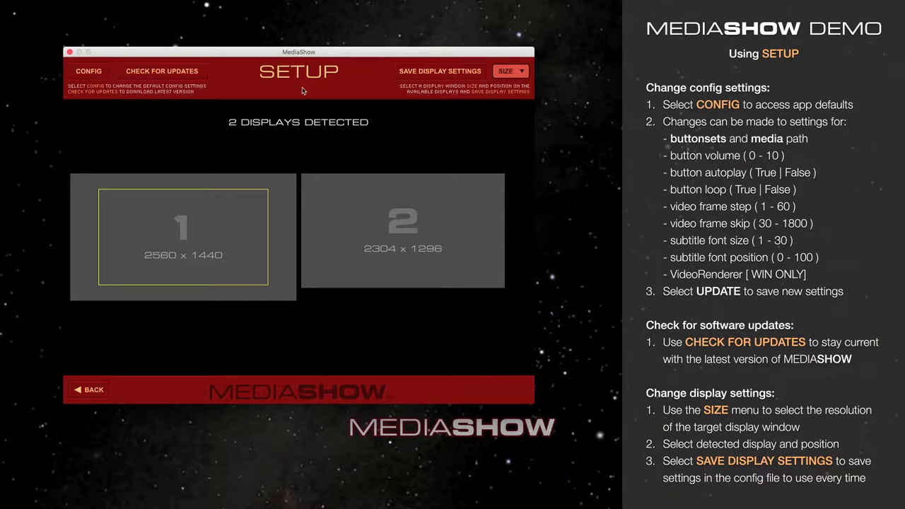
{"action": "mouse_move", "coordinate": [162, 71]}
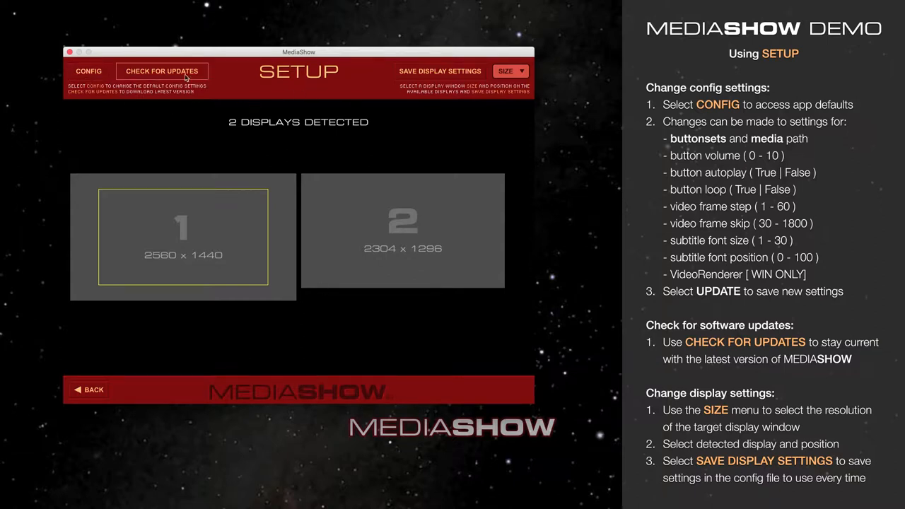
{"action": "mouse_move", "coordinate": [87, 133]}
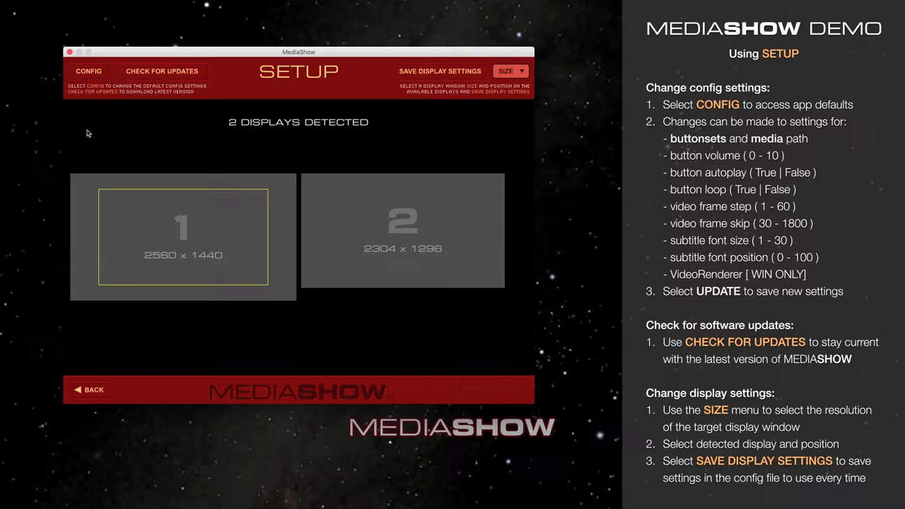
{"action": "mouse_move", "coordinate": [90, 100]}
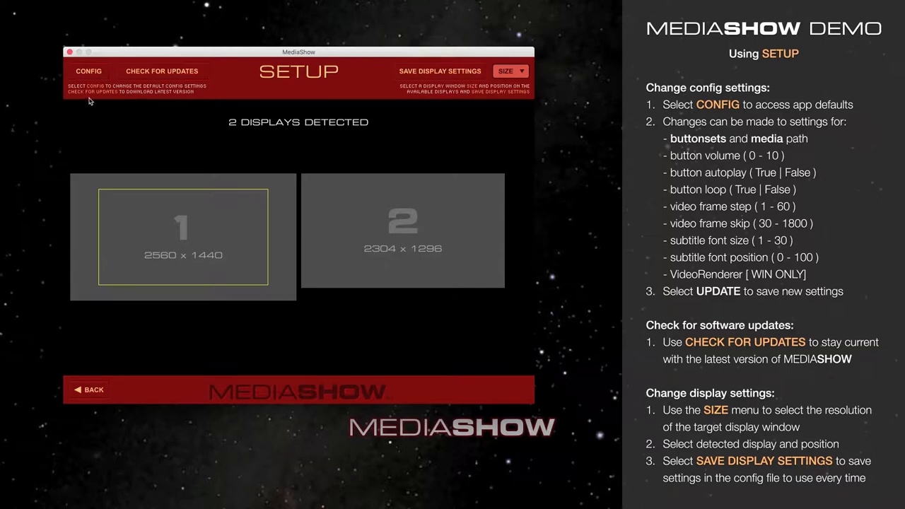
Show the Config Settings window with default media path, volume, autoplay and subtitle options
{"action": "left_click", "coordinate": [87, 71]}
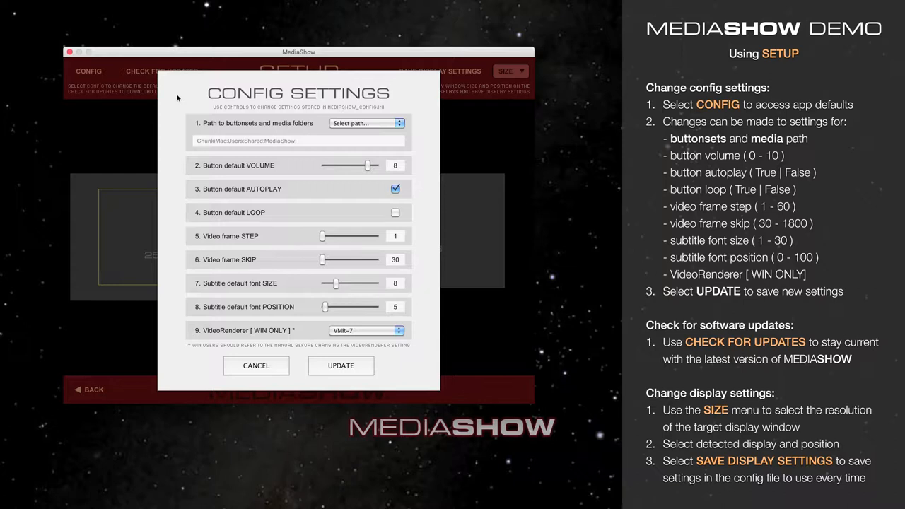
{"action": "mouse_move", "coordinate": [176, 106]}
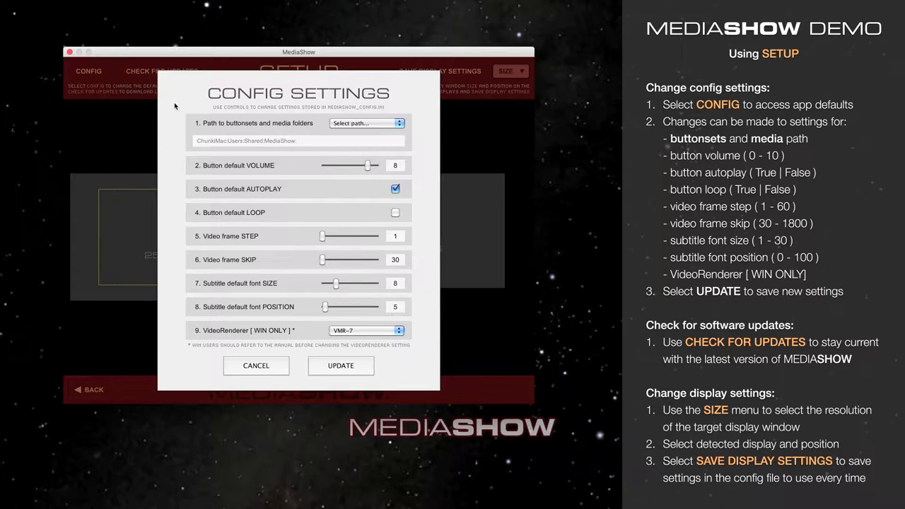
{"action": "mouse_move", "coordinate": [249, 131]}
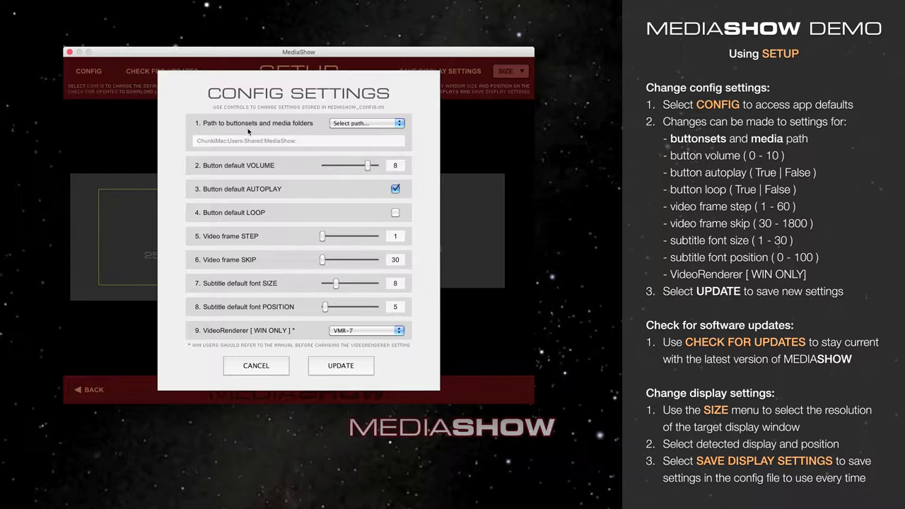
{"action": "mouse_move", "coordinate": [304, 135]}
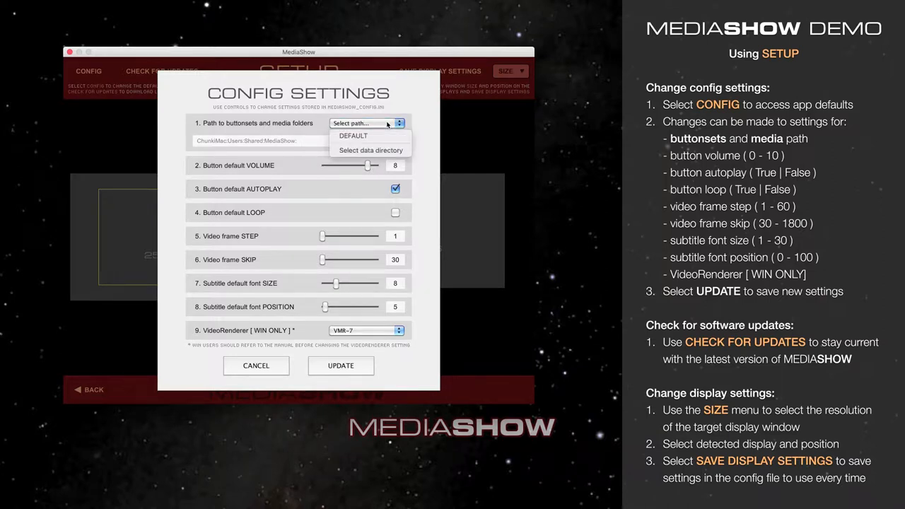
{"action": "mouse_move", "coordinate": [371, 150]}
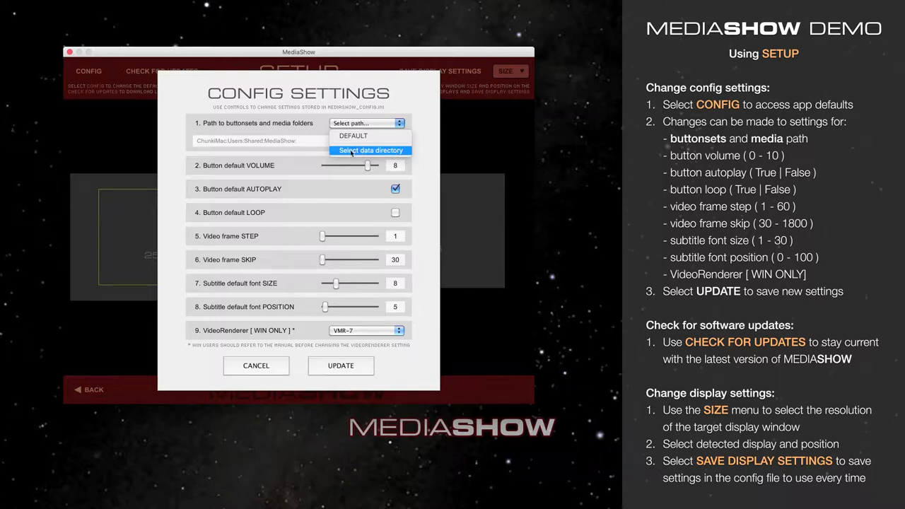
Browse to SHOW_ARCHIVE-1 > MediaShow_data and reveal its media and buttonsets folders as the data directory
{"action": "left_click", "coordinate": [370, 150]}
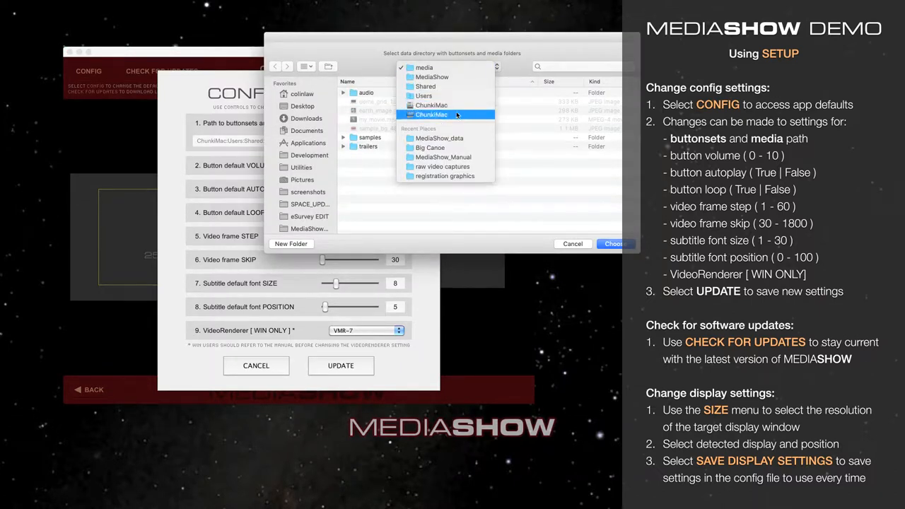
{"action": "left_click", "coordinate": [432, 114]}
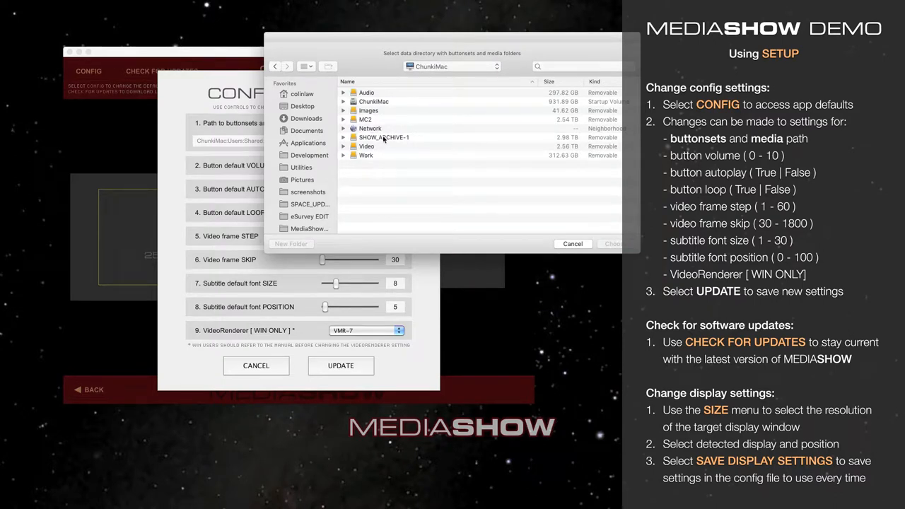
{"action": "double_click", "coordinate": [384, 137]}
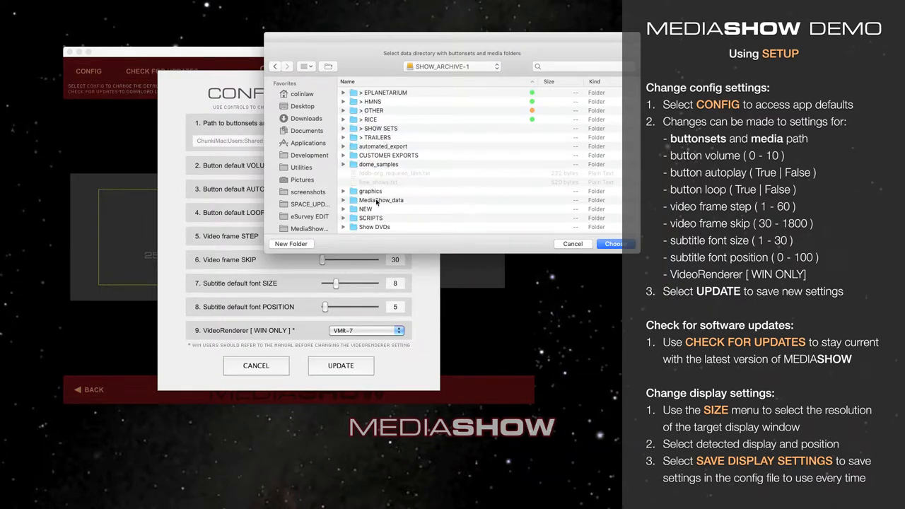
{"action": "double_click", "coordinate": [382, 201]}
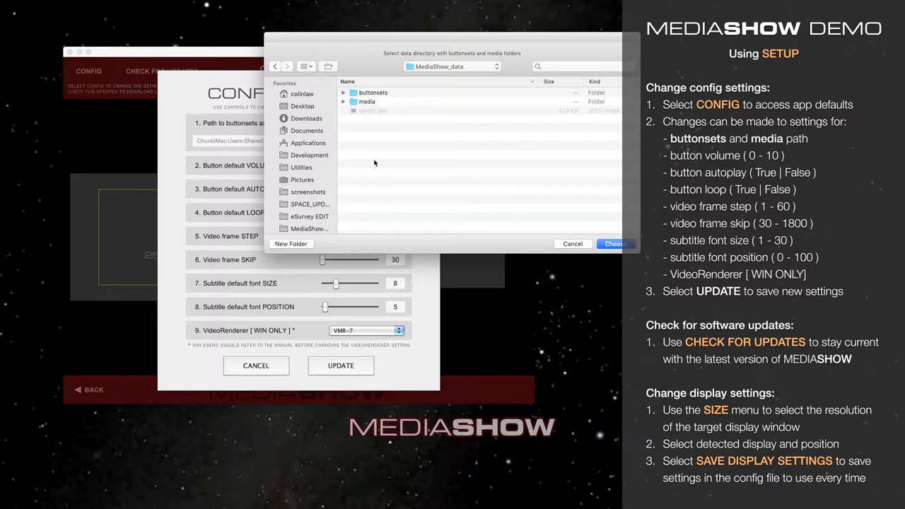
{"action": "left_click", "coordinate": [342, 102]}
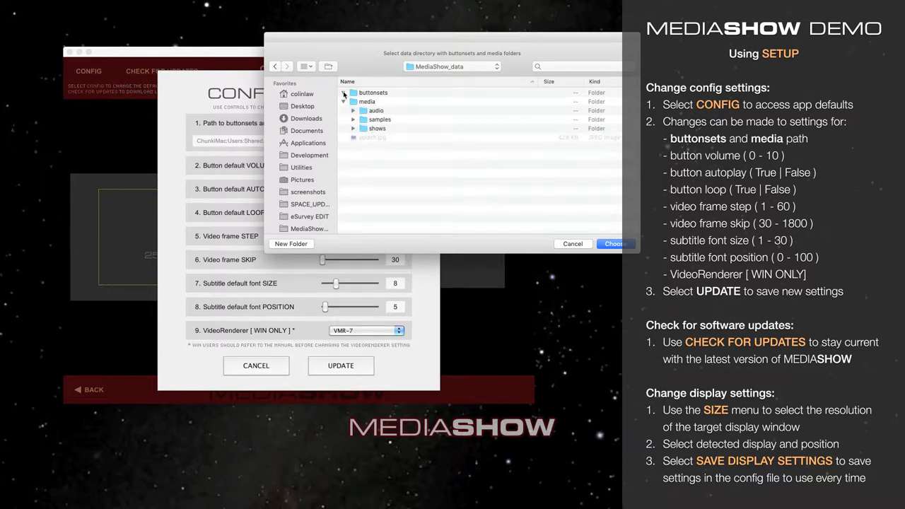
{"action": "left_click", "coordinate": [343, 93]}
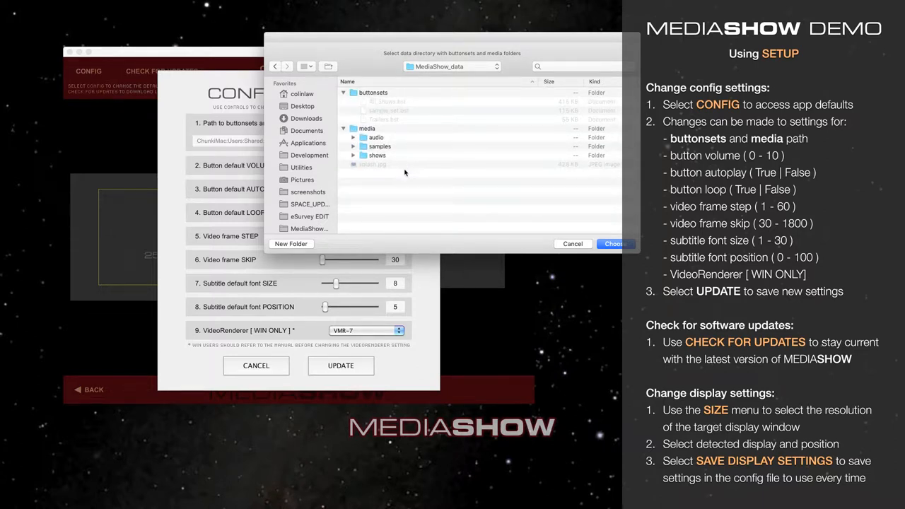
{"action": "mouse_move", "coordinate": [486, 205]}
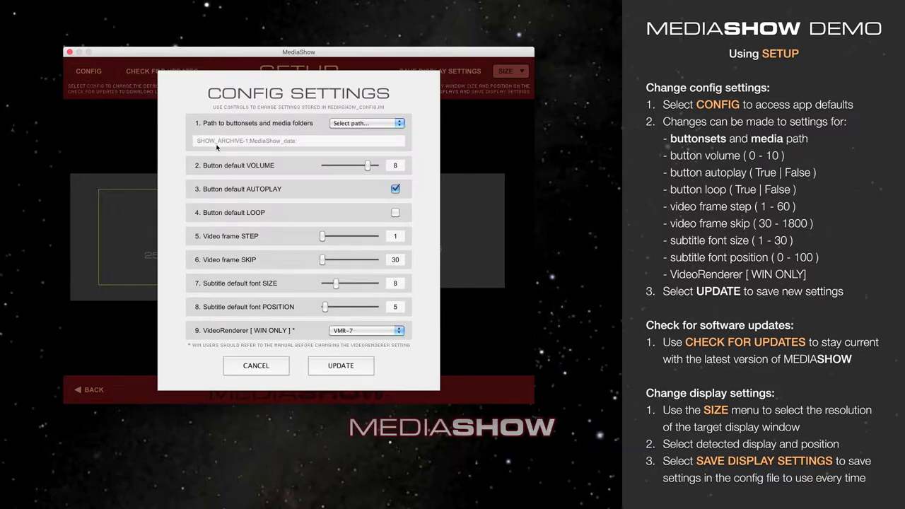
{"action": "mouse_move", "coordinate": [272, 145]}
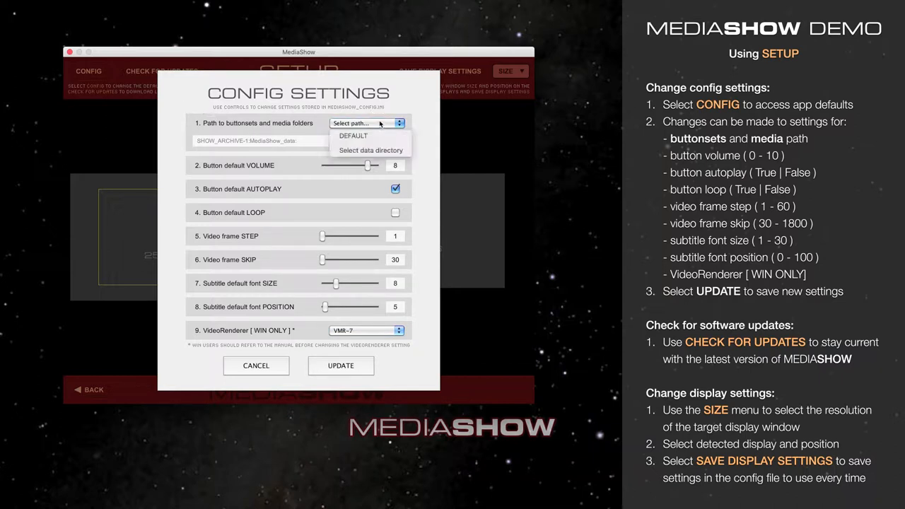
Revert the buttonsets and media path to the DEFAULT shared MediaShow folder
{"action": "left_click", "coordinate": [370, 150]}
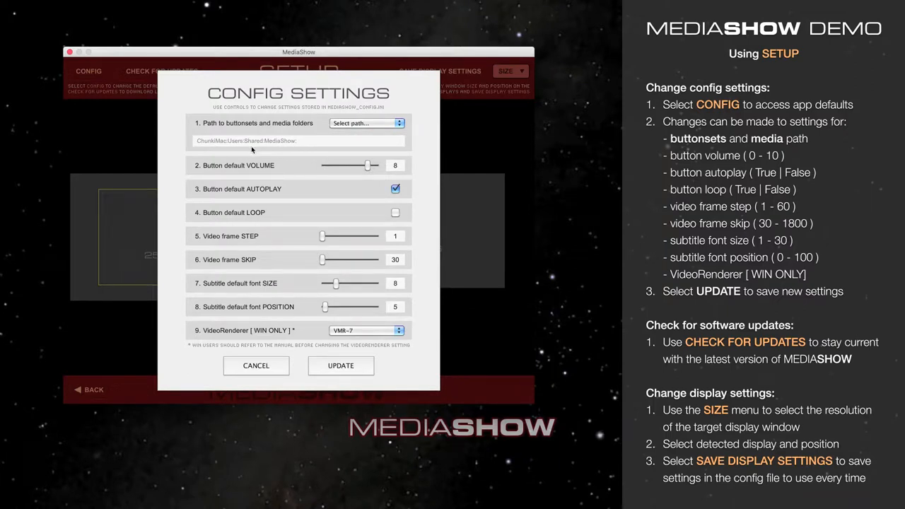
{"action": "mouse_move", "coordinate": [228, 154]}
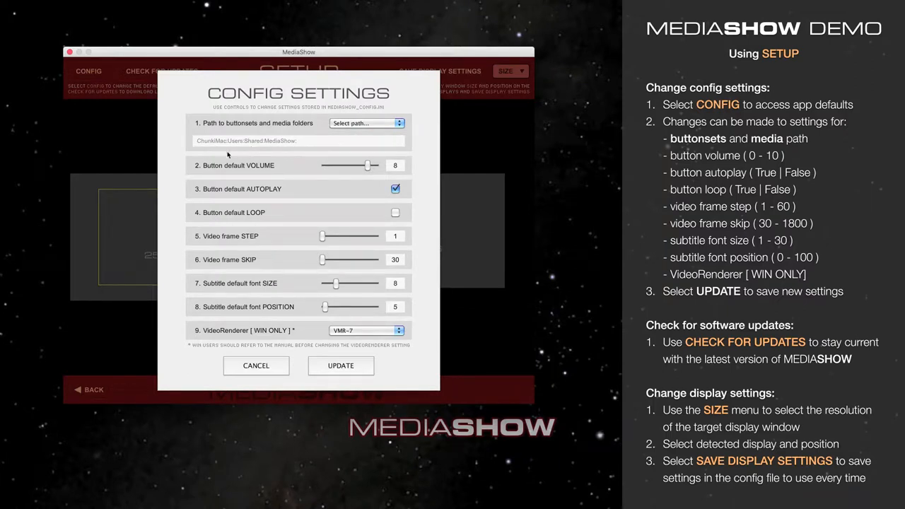
{"action": "mouse_move", "coordinate": [215, 173]}
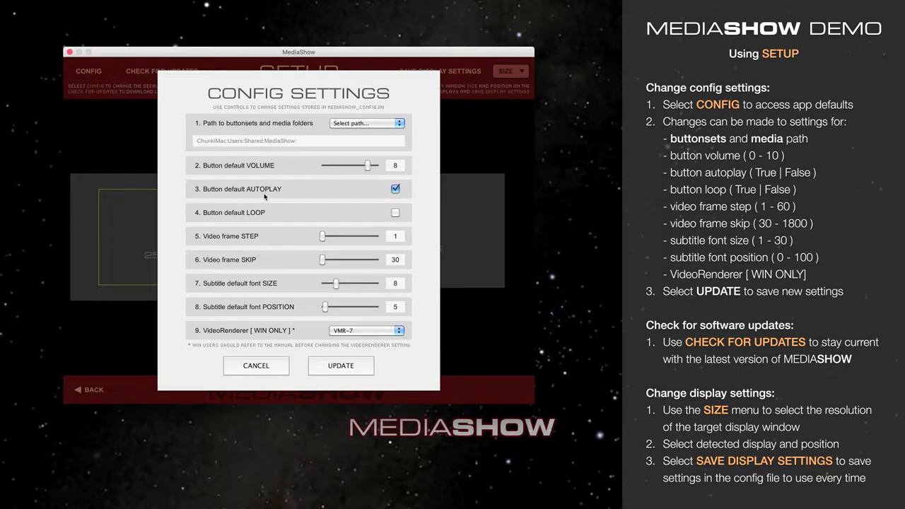
{"action": "mouse_move", "coordinate": [319, 205]}
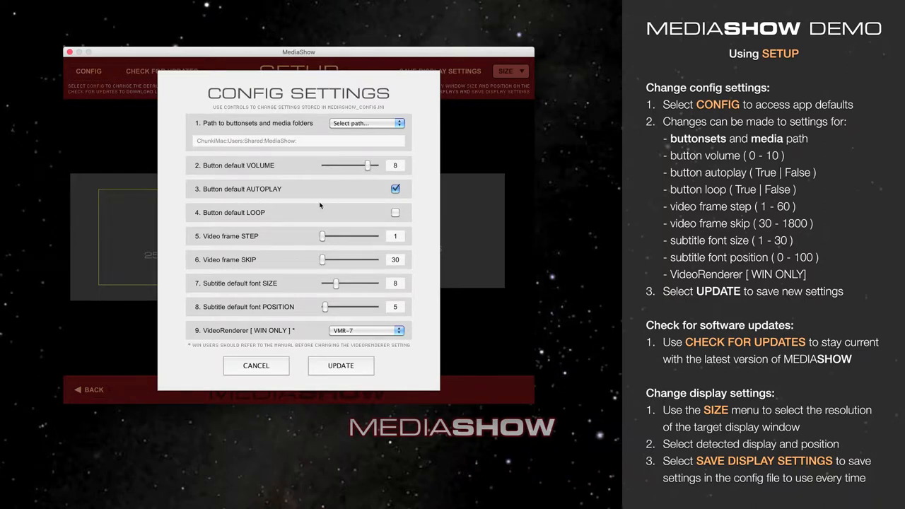
{"action": "mouse_move", "coordinate": [421, 204]}
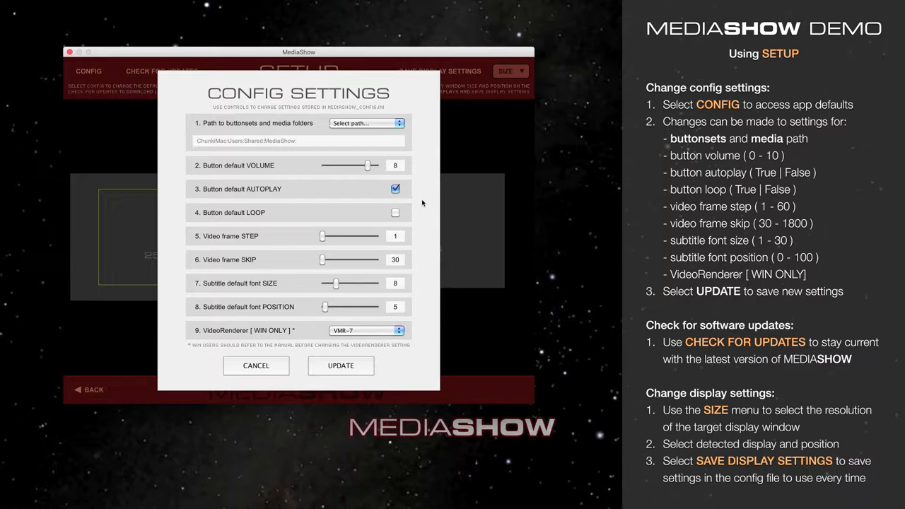
{"action": "mouse_move", "coordinate": [278, 227]}
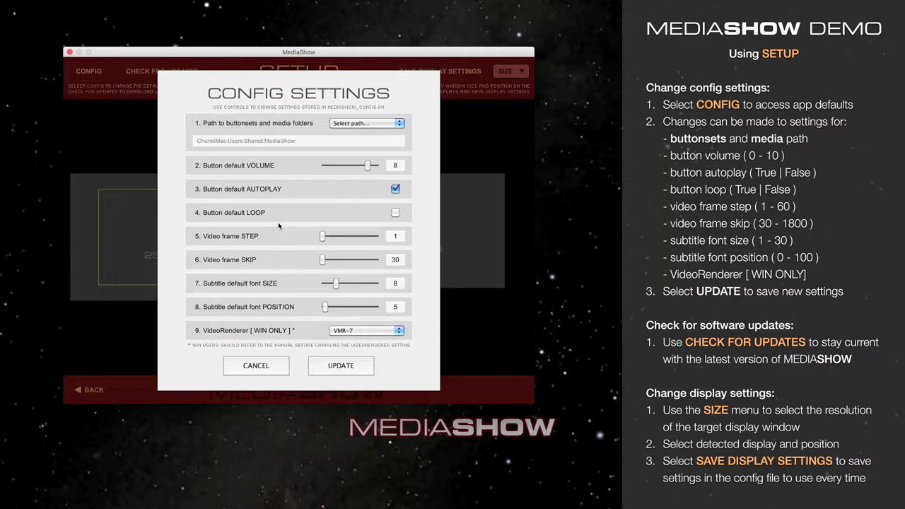
{"action": "mouse_move", "coordinate": [323, 238]}
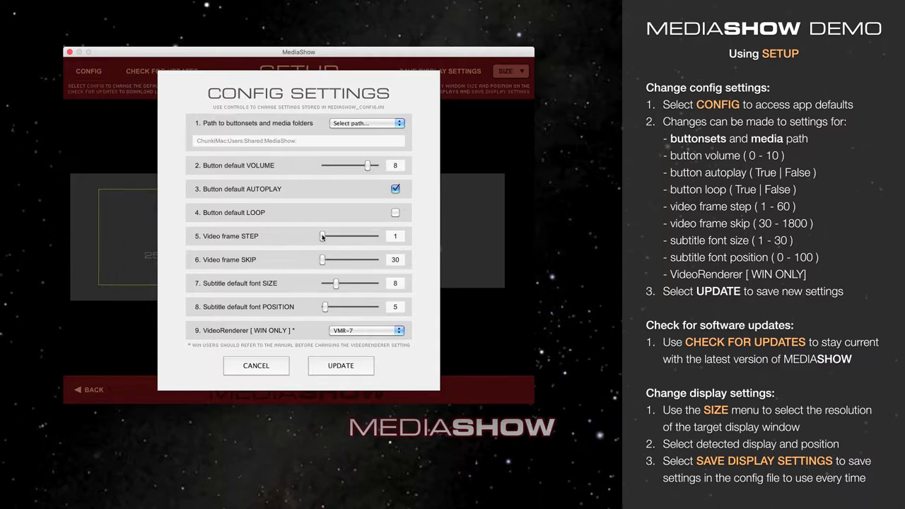
Raise video frame step to 55 and frame skip to maximum, then return them to 1 and 30
{"action": "left_click_drag", "start_coordinate": [322, 236], "coordinate": [373, 236]}
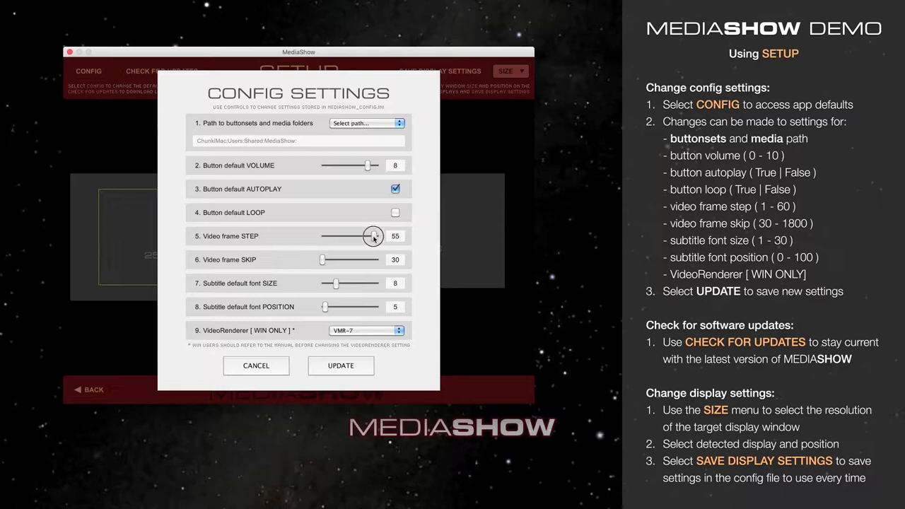
{"action": "left_click_drag", "start_coordinate": [373, 236], "coordinate": [322, 236]}
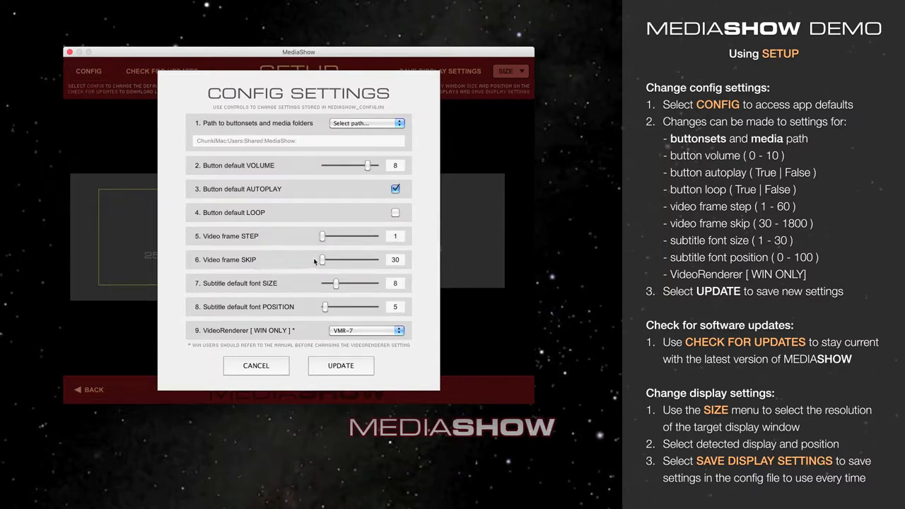
{"action": "left_click_drag", "start_coordinate": [322, 260], "coordinate": [379, 261]}
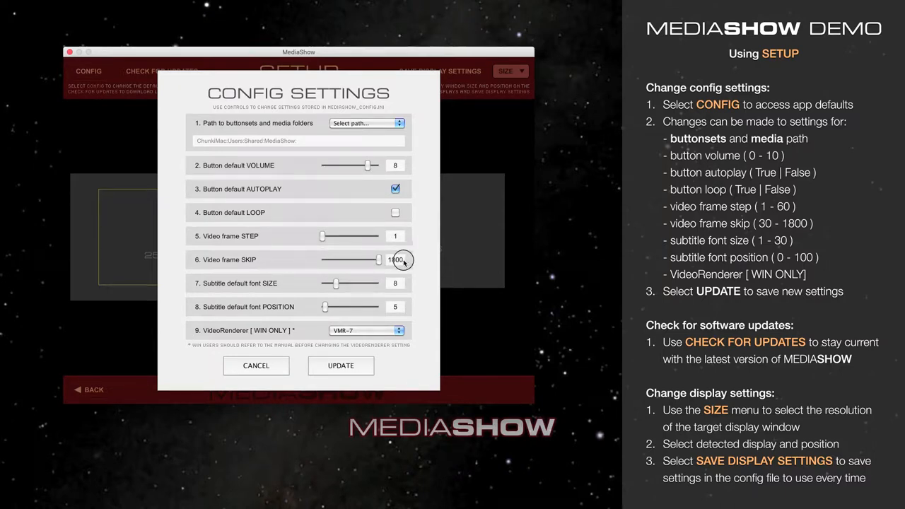
{"action": "left_click_drag", "start_coordinate": [379, 260], "coordinate": [322, 260]}
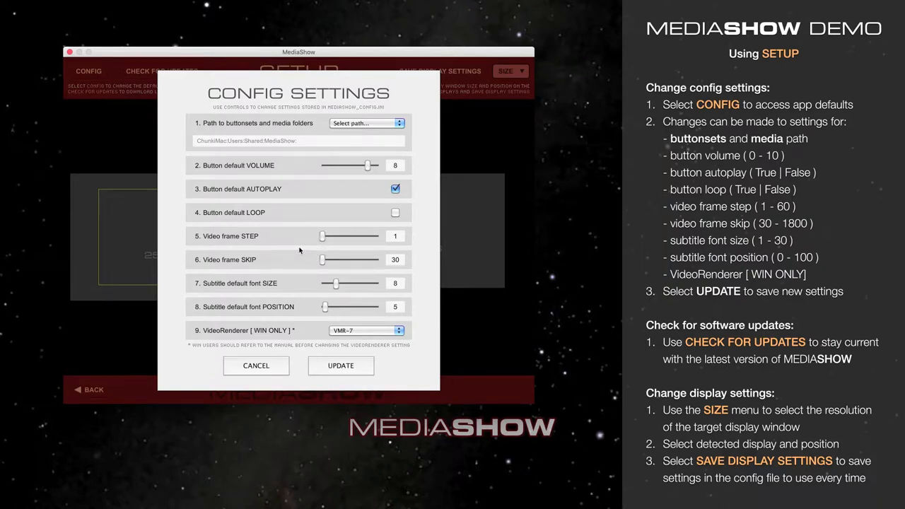
{"action": "mouse_move", "coordinate": [219, 286]}
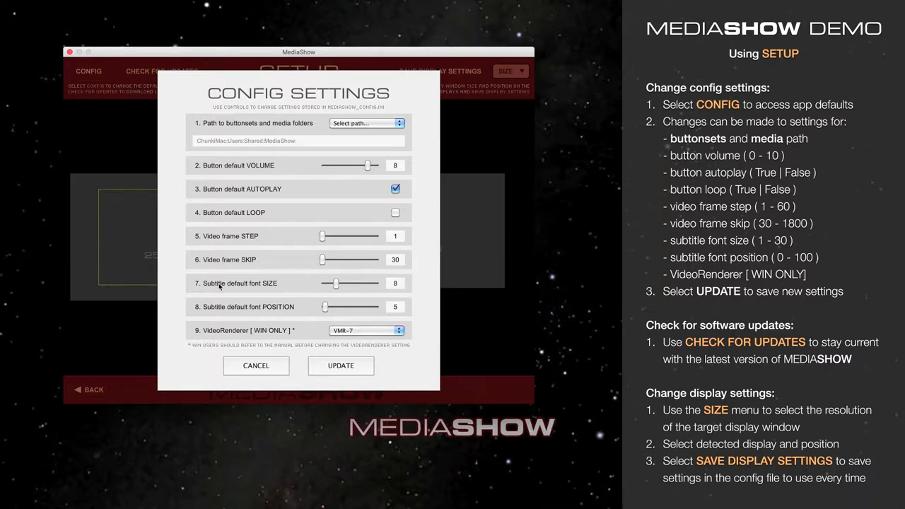
{"action": "mouse_move", "coordinate": [314, 296]}
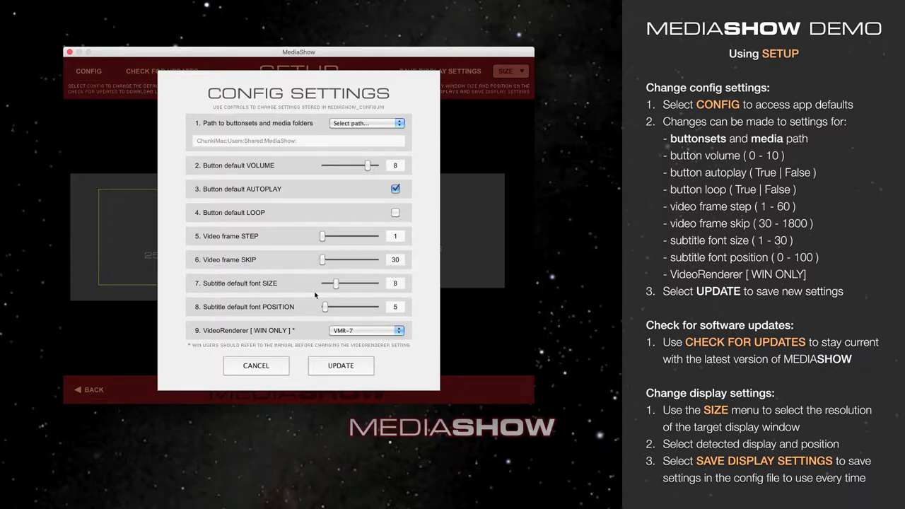
Raise the default subtitle font size and bring it back to 8
{"action": "left_click_drag", "start_coordinate": [337, 283], "coordinate": [328, 282]}
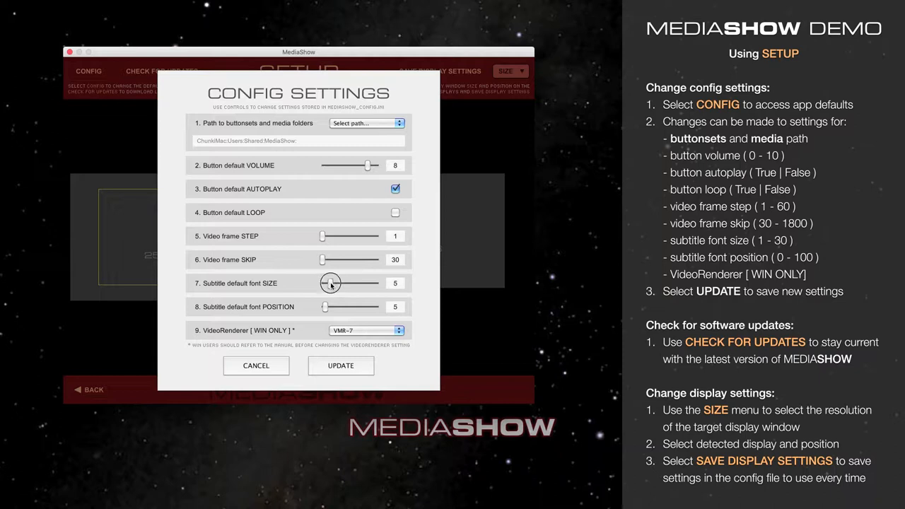
{"action": "left_click_drag", "start_coordinate": [331, 283], "coordinate": [370, 283]}
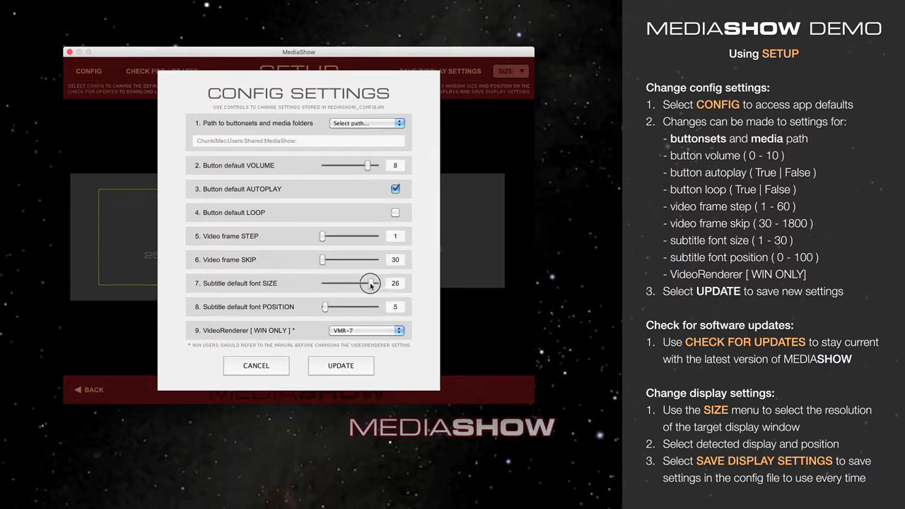
{"action": "left_click_drag", "start_coordinate": [371, 283], "coordinate": [336, 283]}
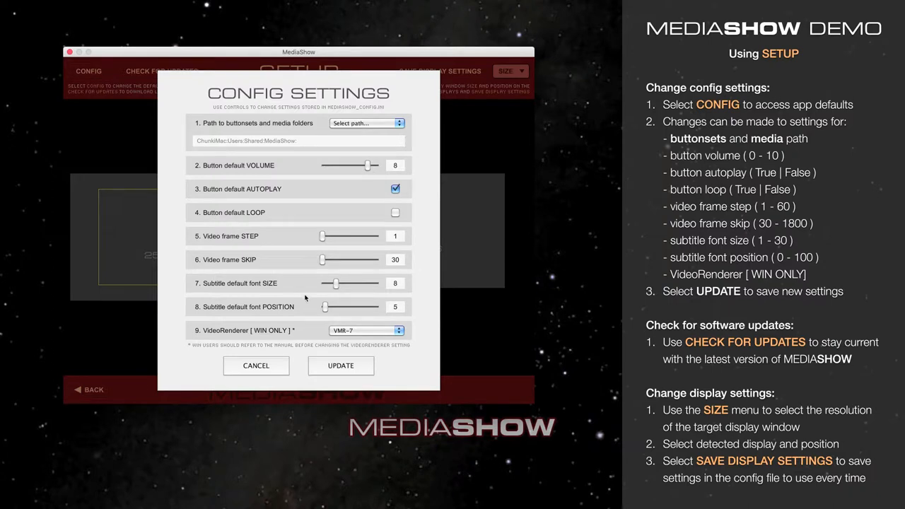
Move the subtitle font position up and down, settling it at 10
{"action": "left_click_drag", "start_coordinate": [325, 306], "coordinate": [349, 305]}
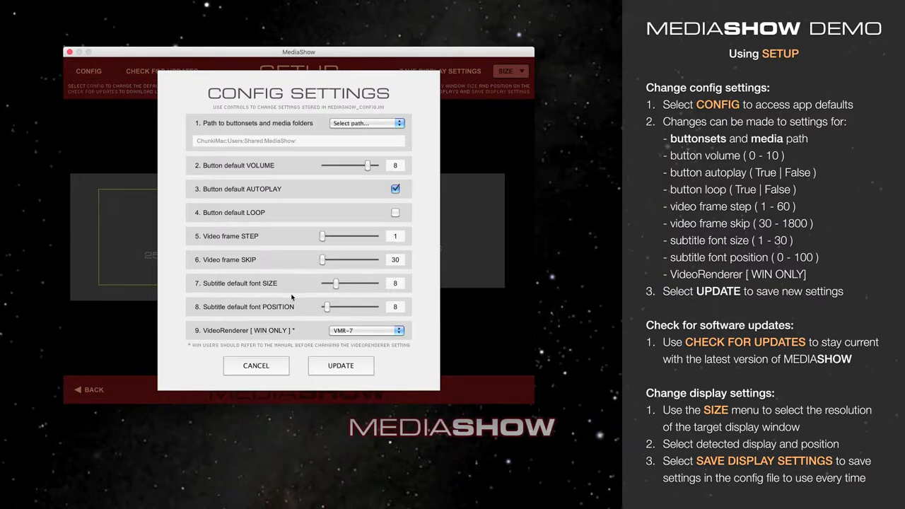
{"action": "mouse_move", "coordinate": [325, 311]}
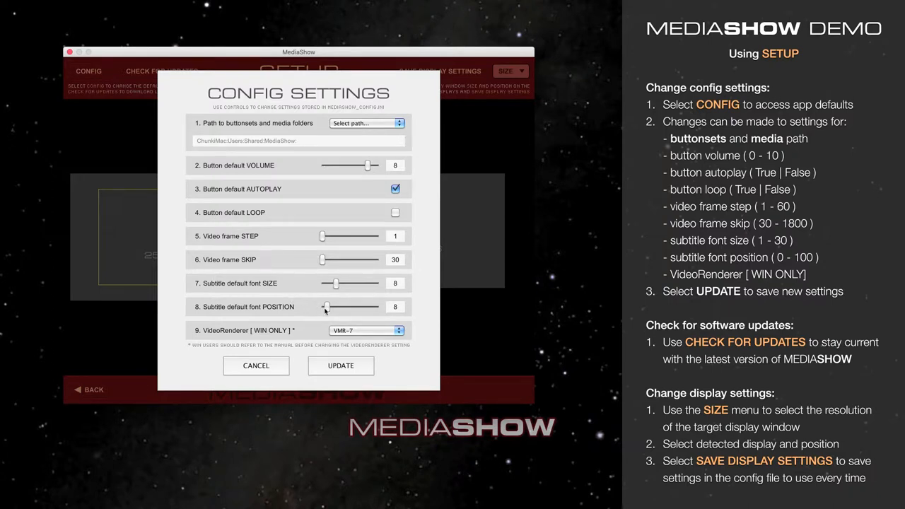
{"action": "left_click_drag", "start_coordinate": [325, 305], "coordinate": [379, 306]}
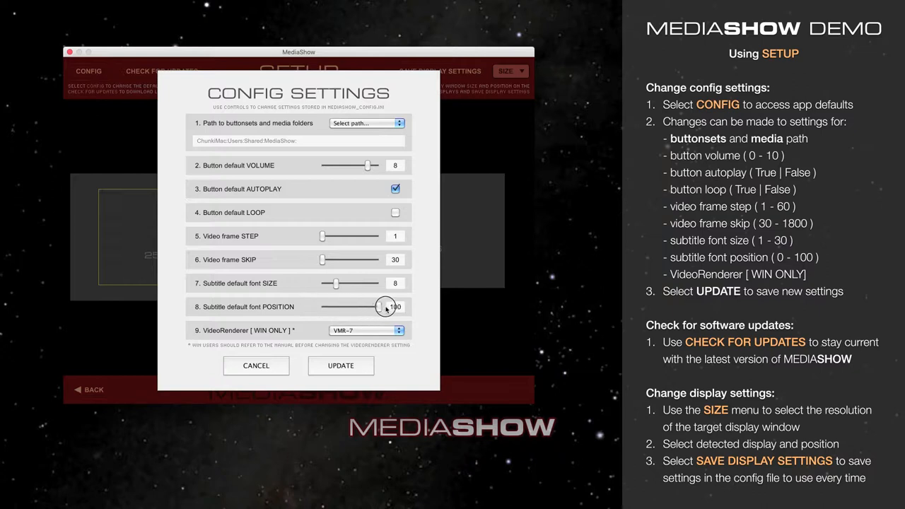
{"action": "left_click_drag", "start_coordinate": [384, 305], "coordinate": [328, 305]}
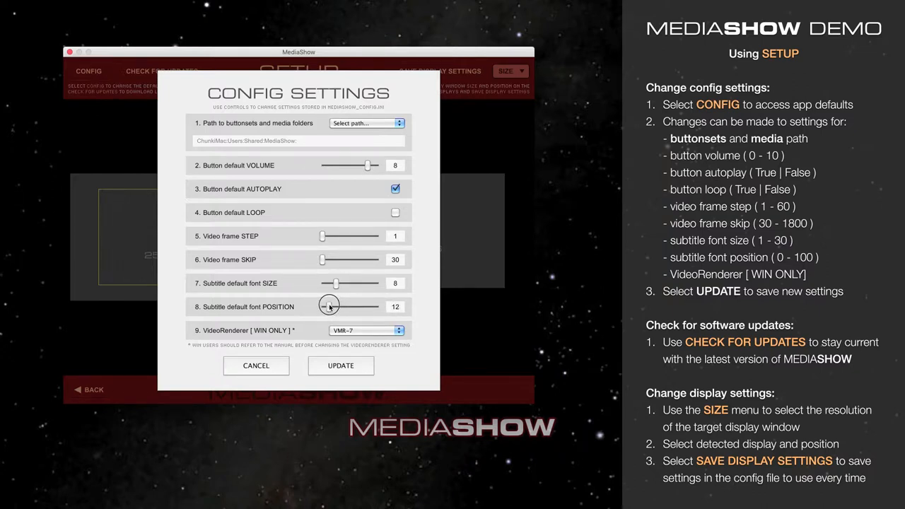
{"action": "left_click_drag", "start_coordinate": [337, 305], "coordinate": [327, 306]}
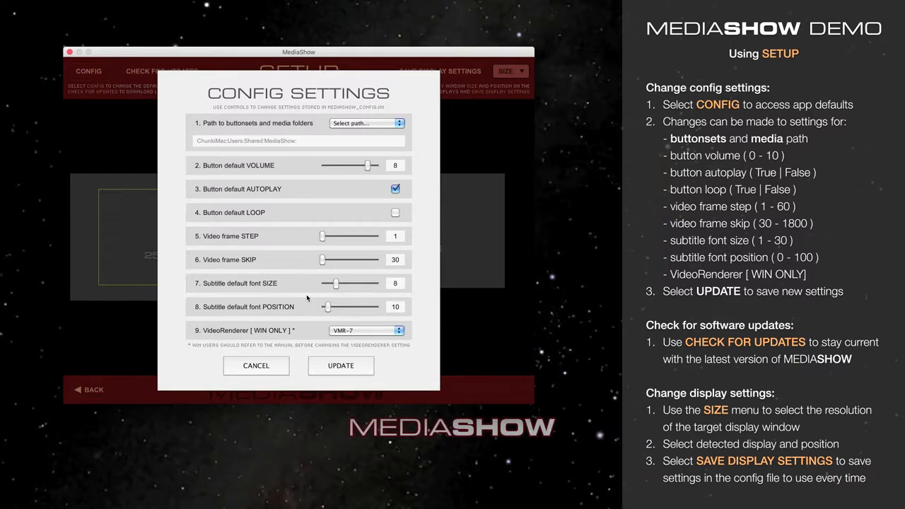
{"action": "mouse_move", "coordinate": [266, 339]}
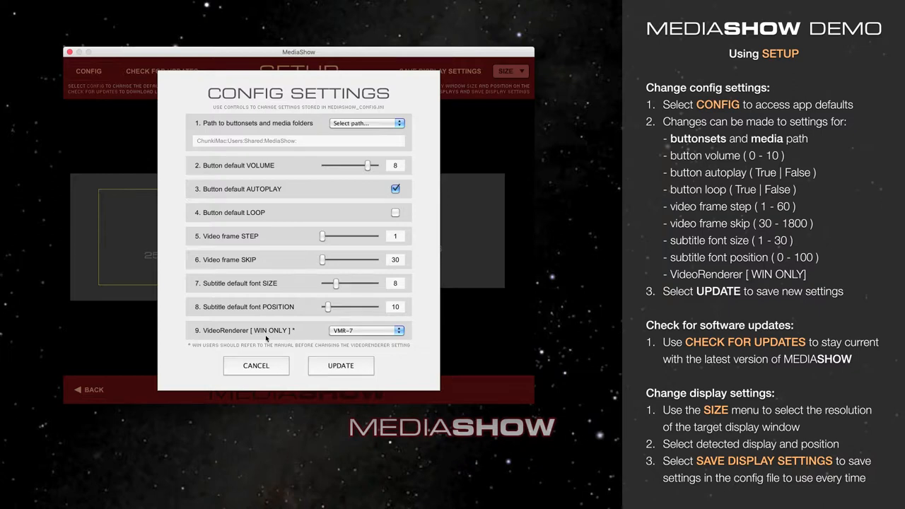
{"action": "mouse_move", "coordinate": [175, 333]}
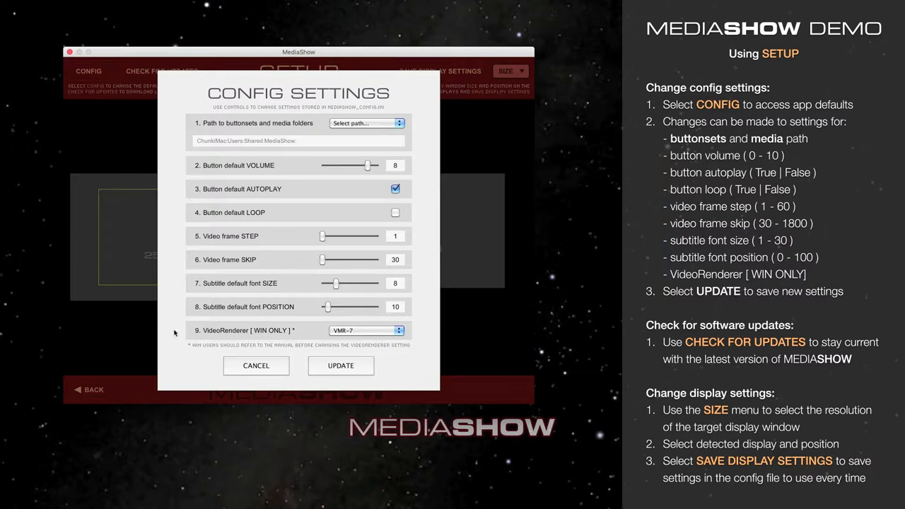
{"action": "mouse_move", "coordinate": [179, 331]}
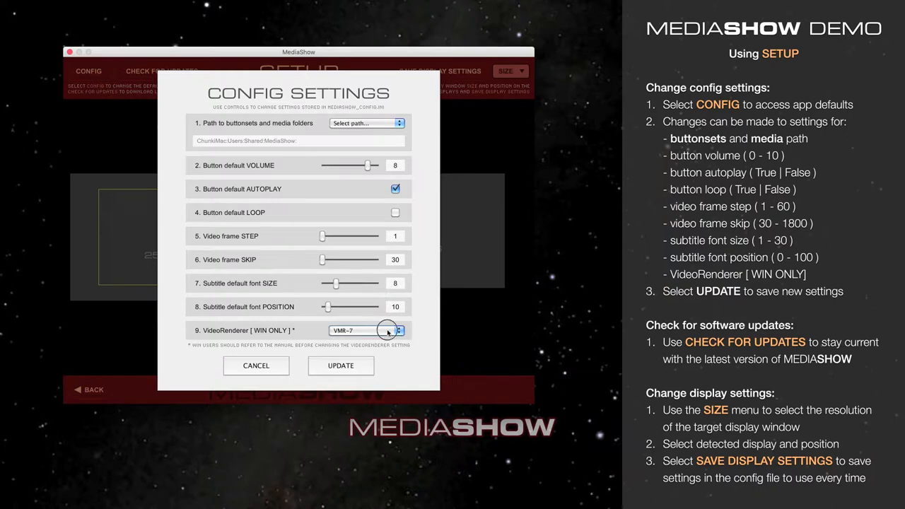
List the video renderer choices (Legacy, VMR-7, VMR-9, Enhanced), keeping VMR-7 current
{"action": "left_click", "coordinate": [397, 331]}
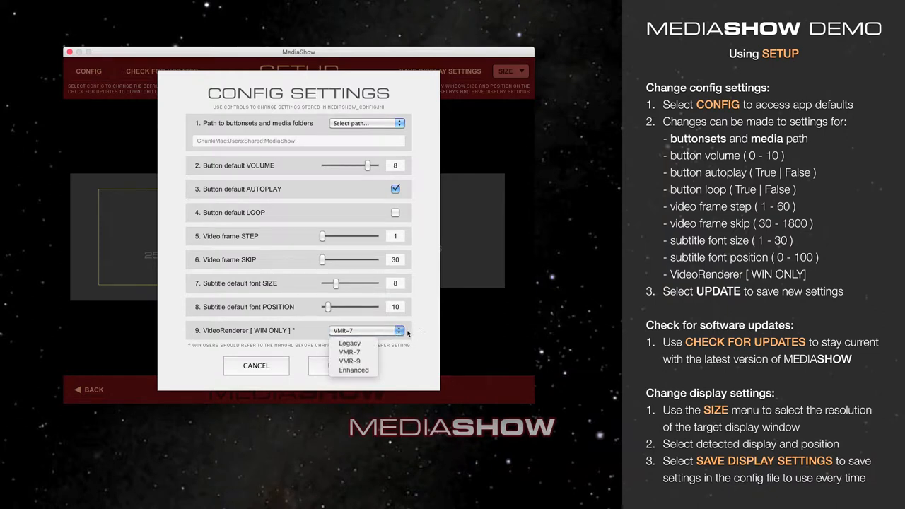
{"action": "mouse_move", "coordinate": [353, 352]}
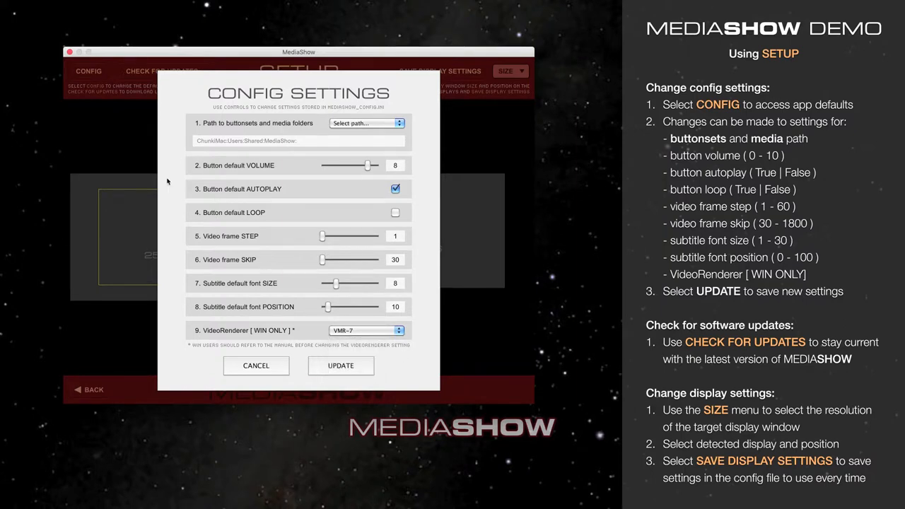
{"action": "mouse_move", "coordinate": [375, 352]}
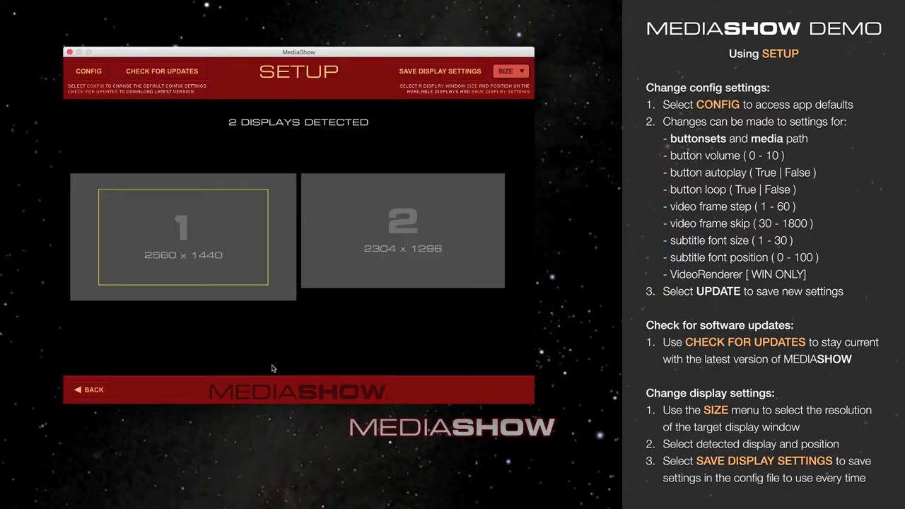
{"action": "mouse_move", "coordinate": [308, 205]}
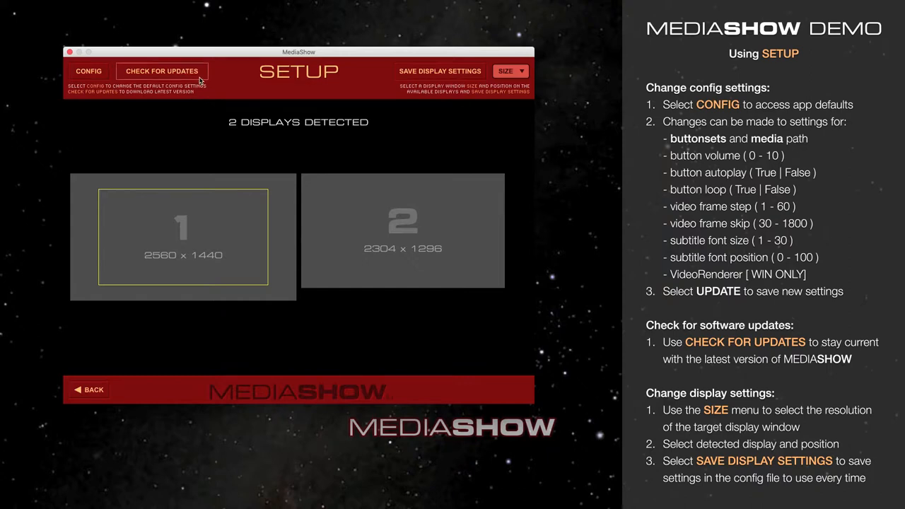
{"action": "mouse_move", "coordinate": [394, 409]}
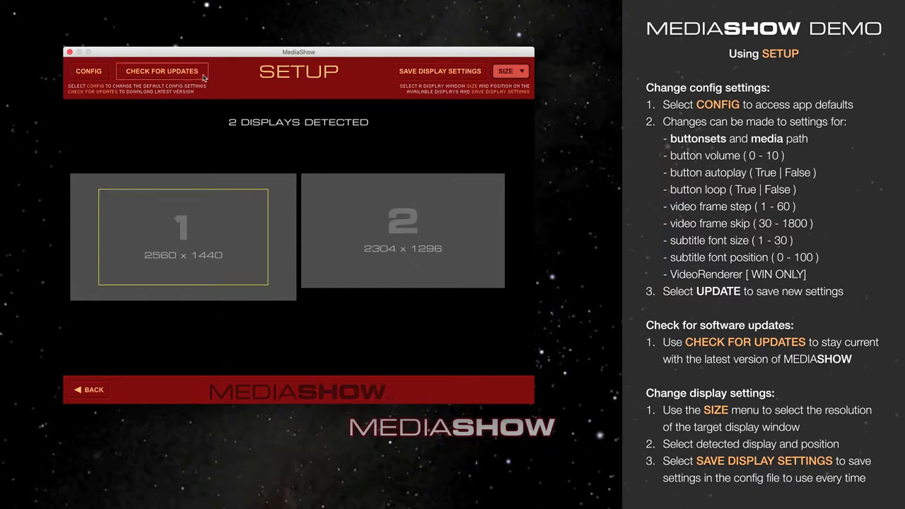
Run the update check, confirm version 6.1 is up to date, and dismiss the notice
{"action": "left_click", "coordinate": [162, 71]}
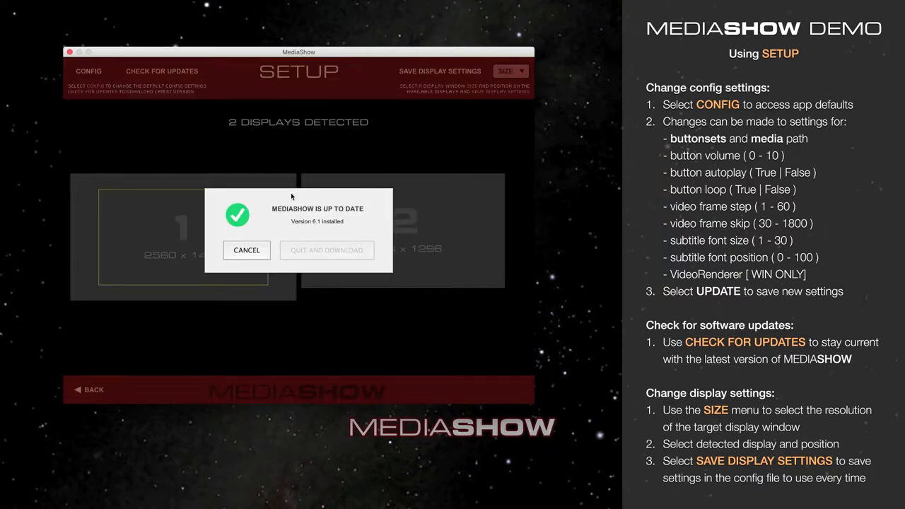
{"action": "mouse_move", "coordinate": [379, 198]}
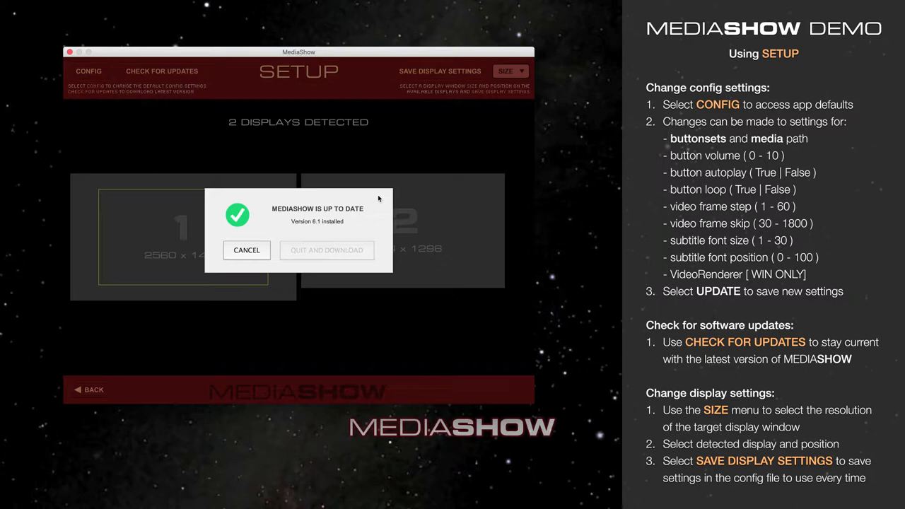
{"action": "mouse_move", "coordinate": [367, 227]}
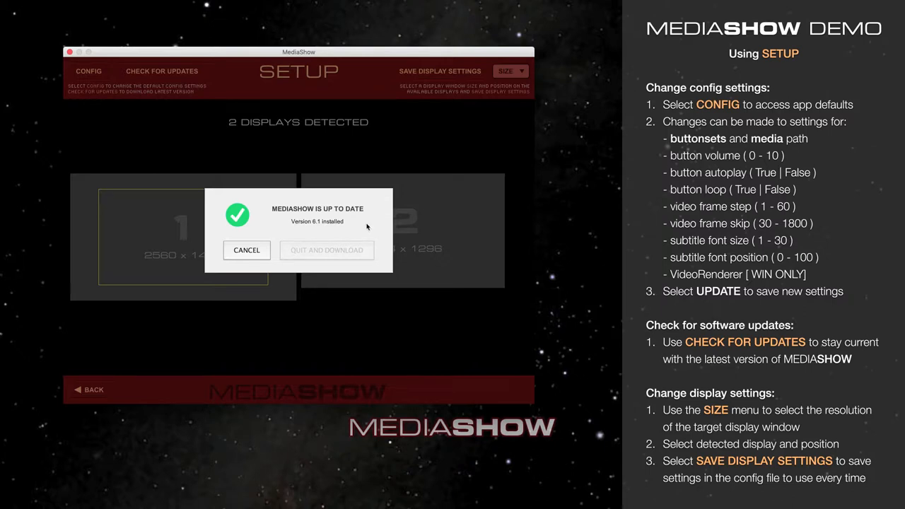
{"action": "mouse_move", "coordinate": [348, 230]}
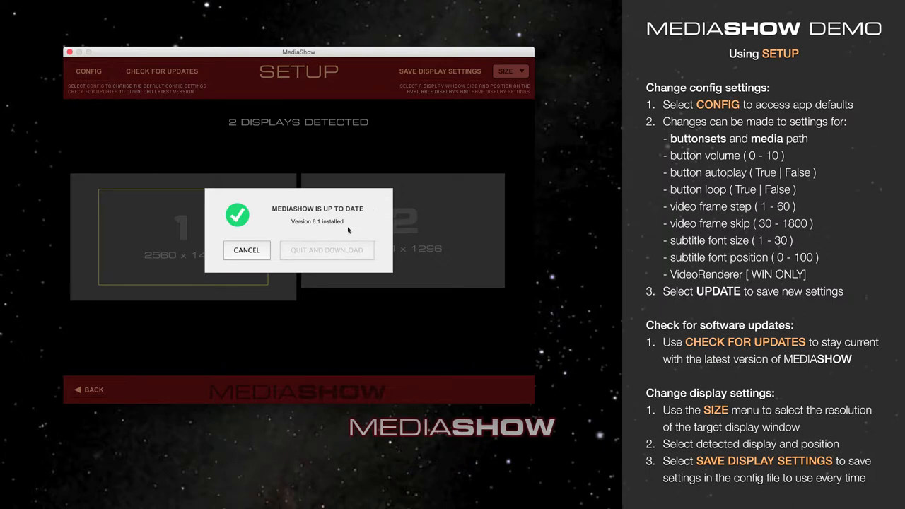
{"action": "mouse_move", "coordinate": [362, 238]}
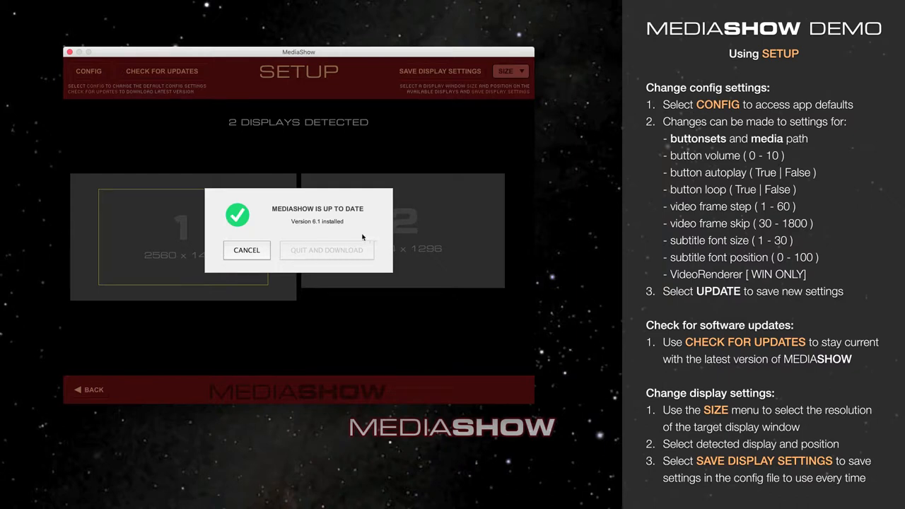
{"action": "mouse_move", "coordinate": [322, 237]}
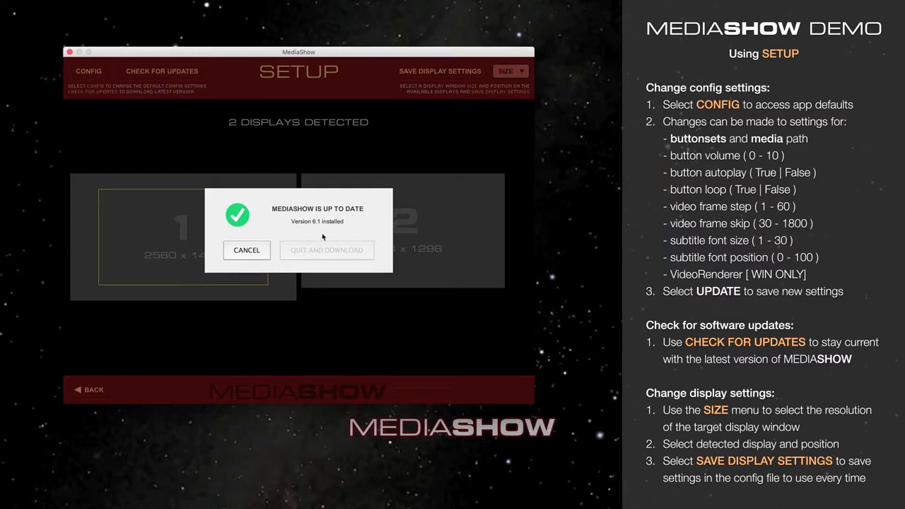
{"action": "left_click", "coordinate": [246, 248]}
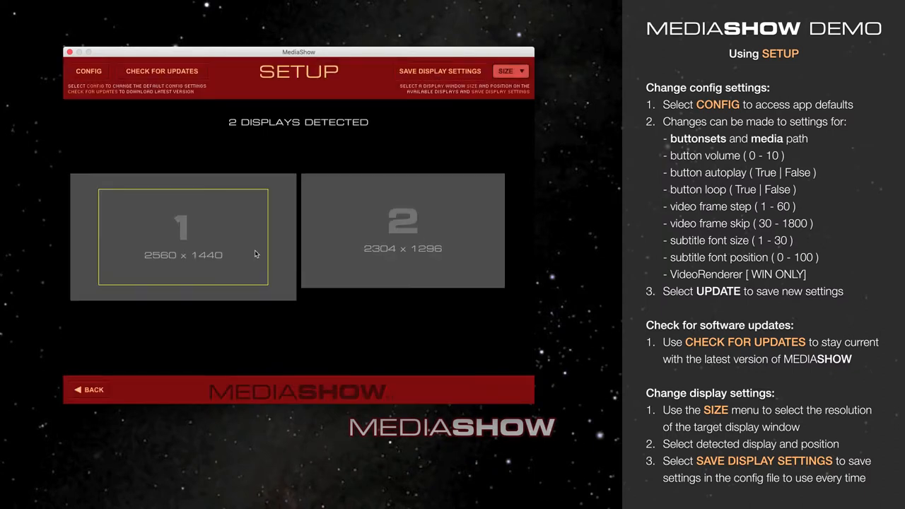
{"action": "mouse_move", "coordinate": [348, 90]}
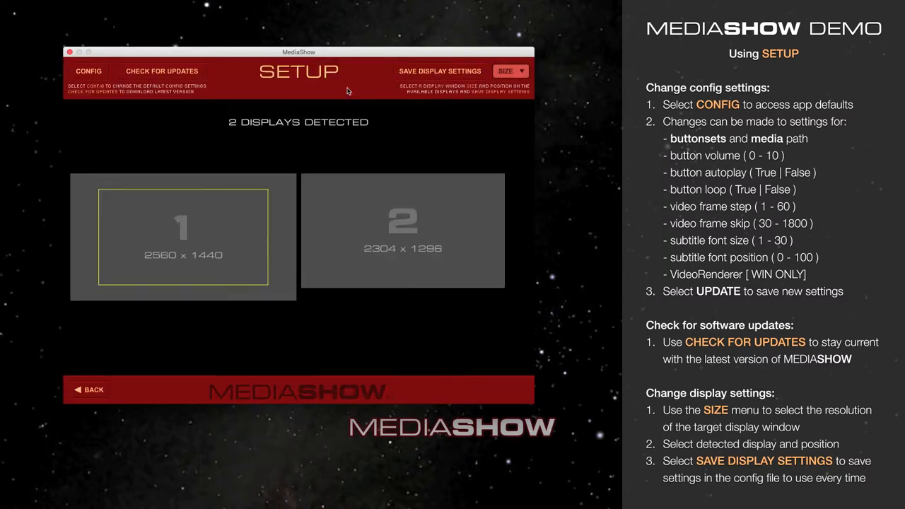
{"action": "mouse_move", "coordinate": [189, 124]}
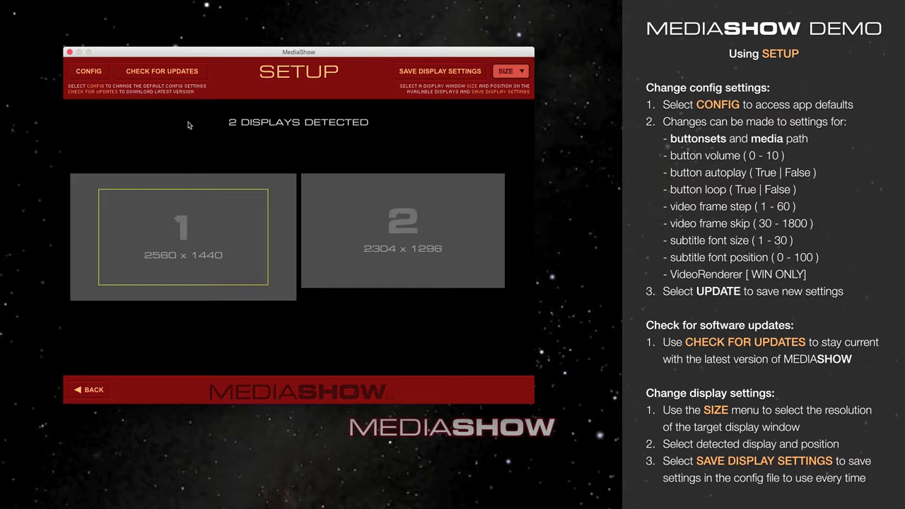
{"action": "mouse_move", "coordinate": [267, 306]}
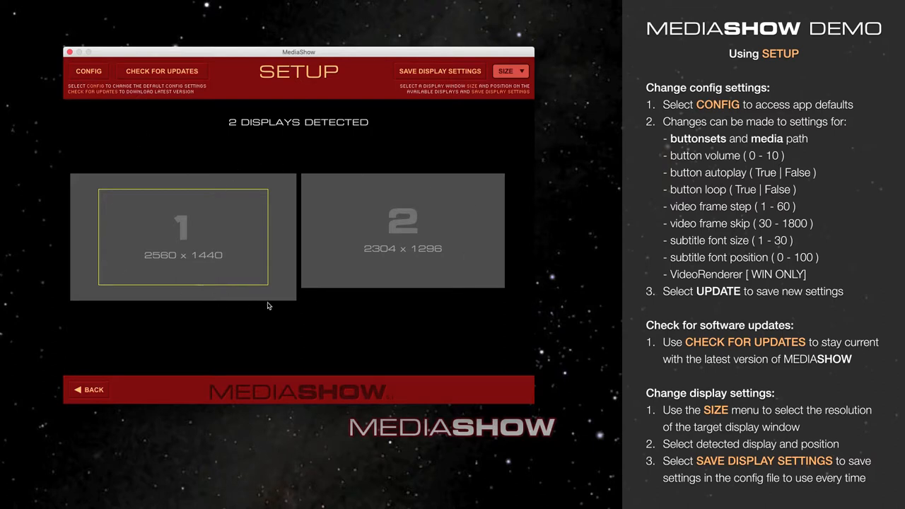
{"action": "mouse_move", "coordinate": [282, 320]}
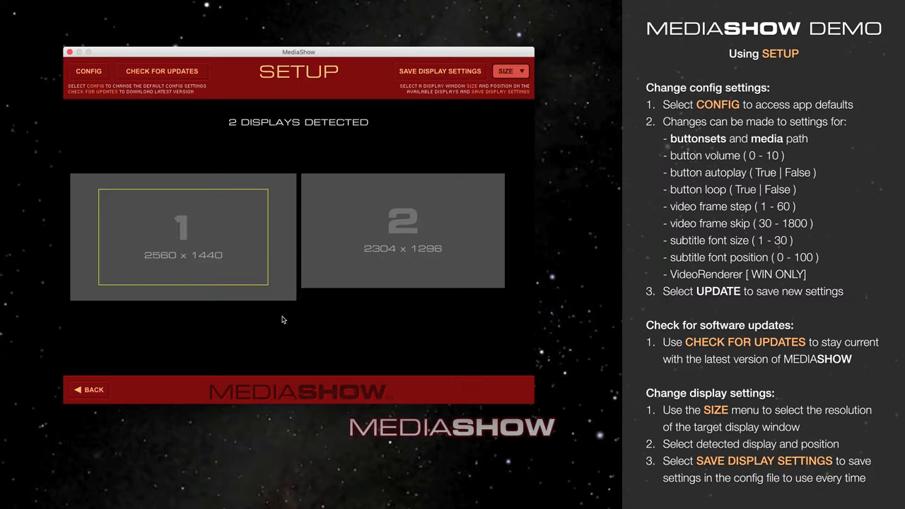
{"action": "mouse_move", "coordinate": [235, 319]}
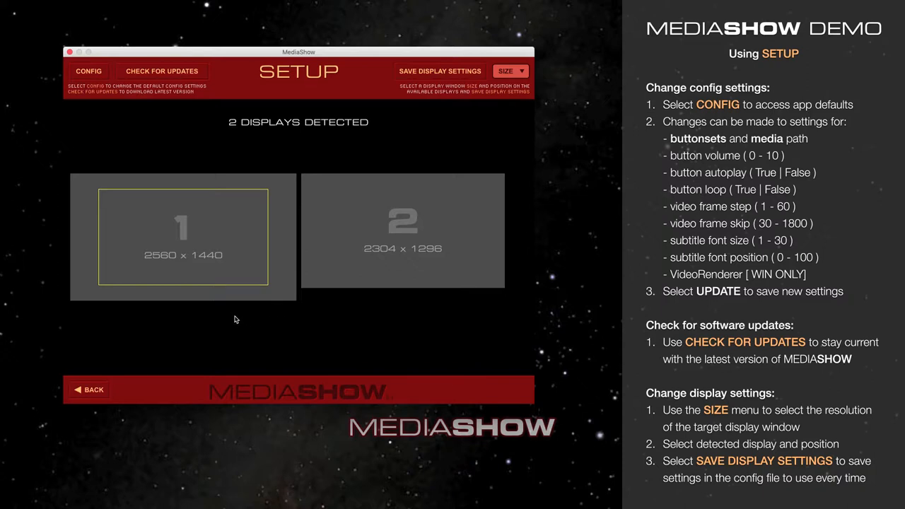
{"action": "mouse_move", "coordinate": [256, 283]}
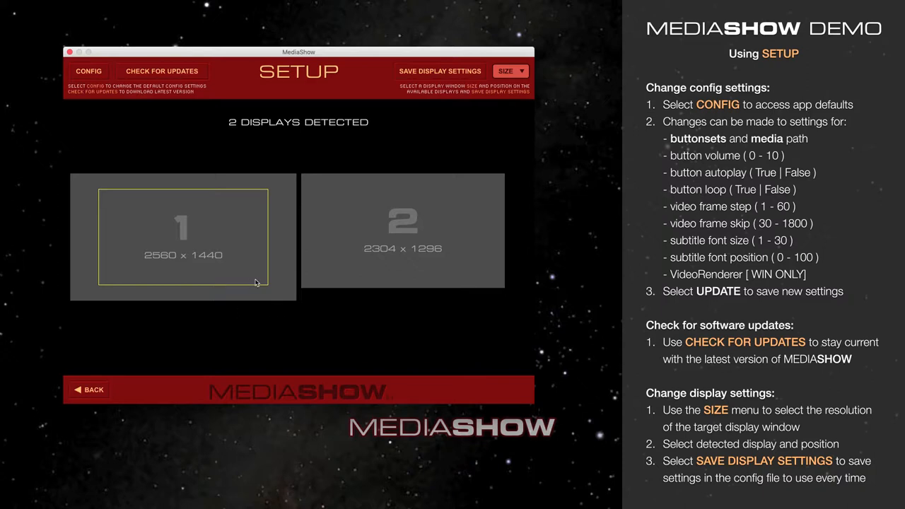
{"action": "mouse_move", "coordinate": [268, 201]}
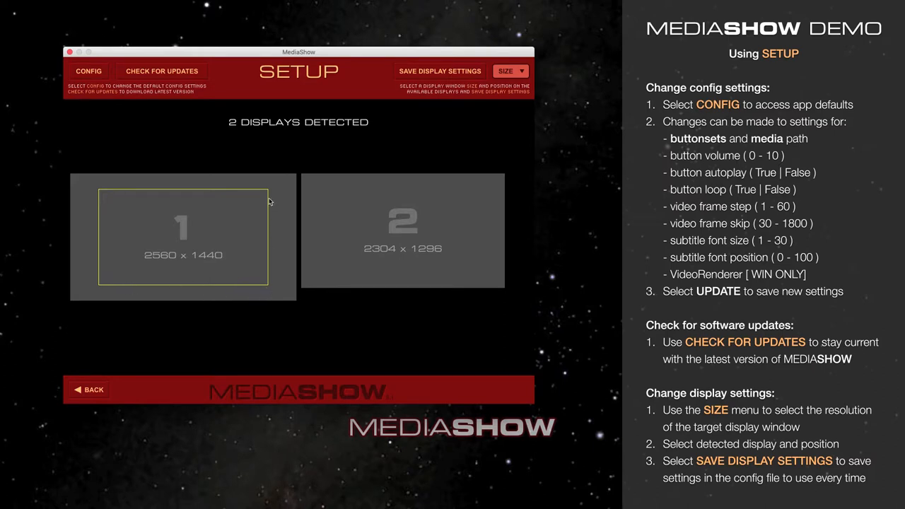
{"action": "mouse_move", "coordinate": [105, 289]}
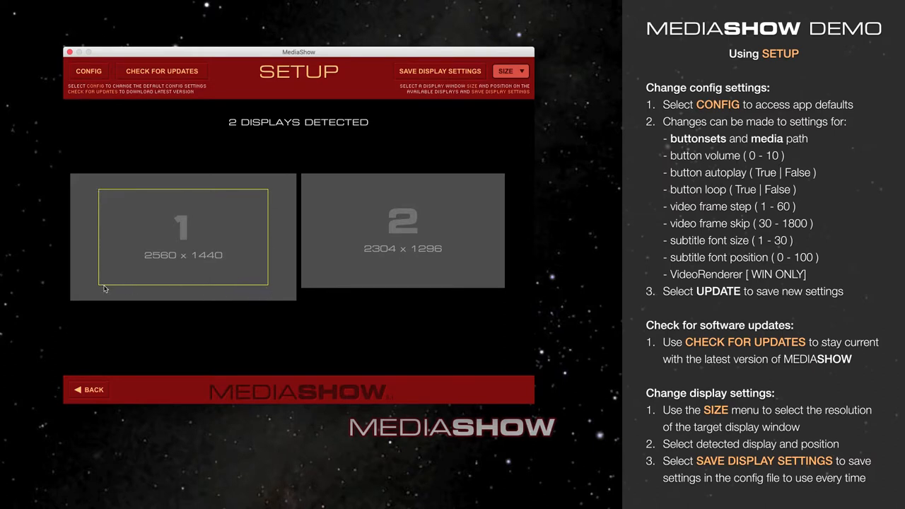
{"action": "mouse_move", "coordinate": [86, 182]}
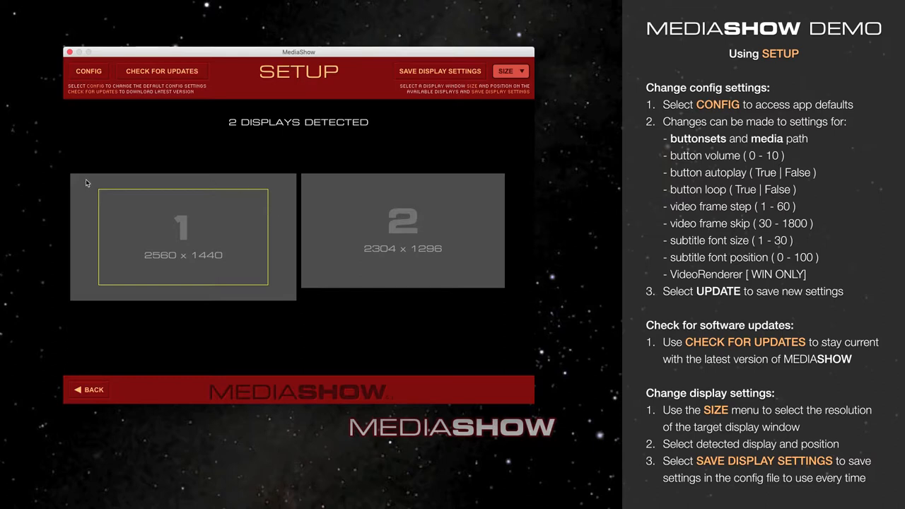
{"action": "mouse_move", "coordinate": [382, 186]}
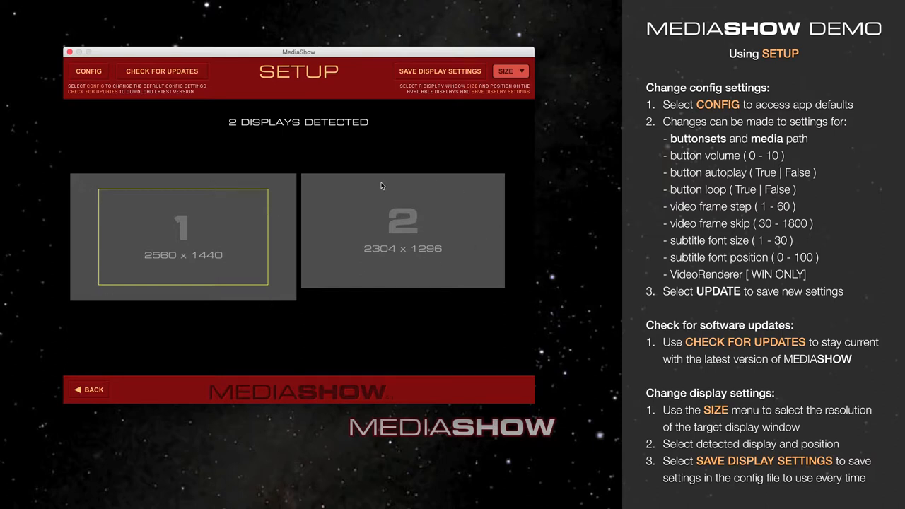
{"action": "mouse_move", "coordinate": [334, 191]}
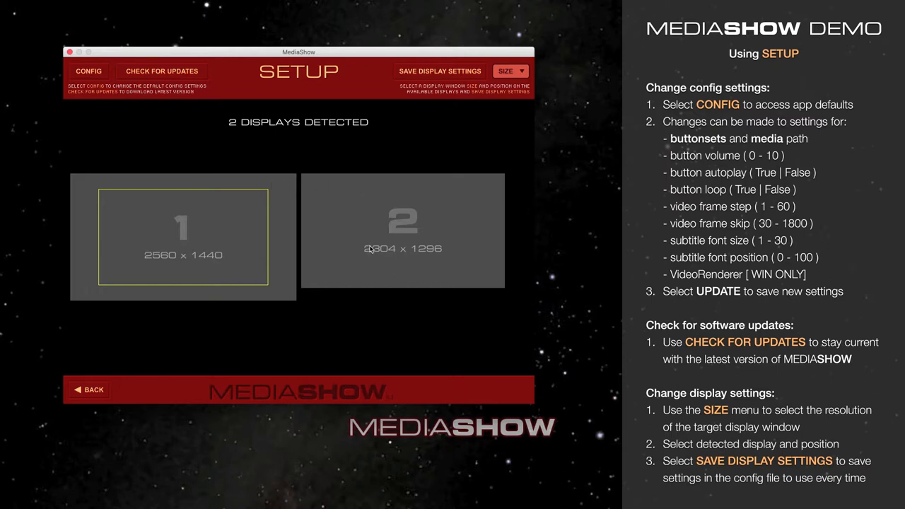
{"action": "mouse_move", "coordinate": [306, 198]}
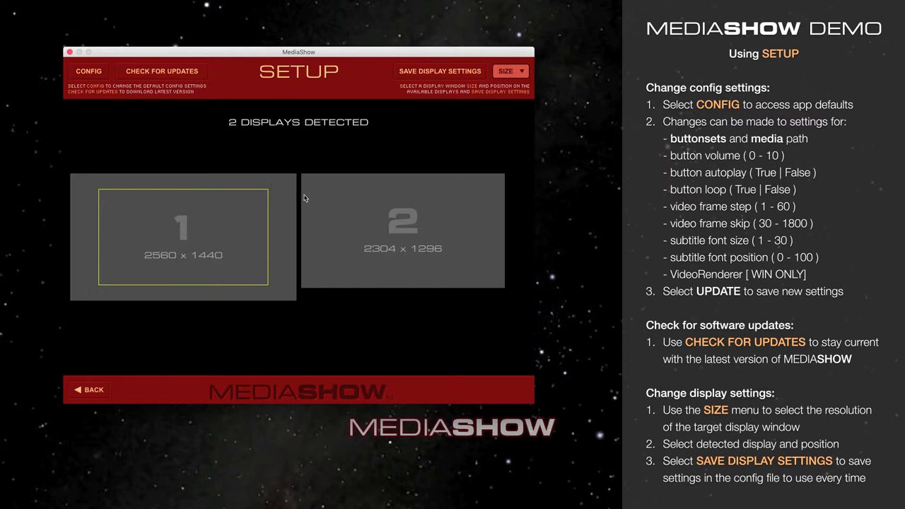
{"action": "mouse_move", "coordinate": [304, 198]}
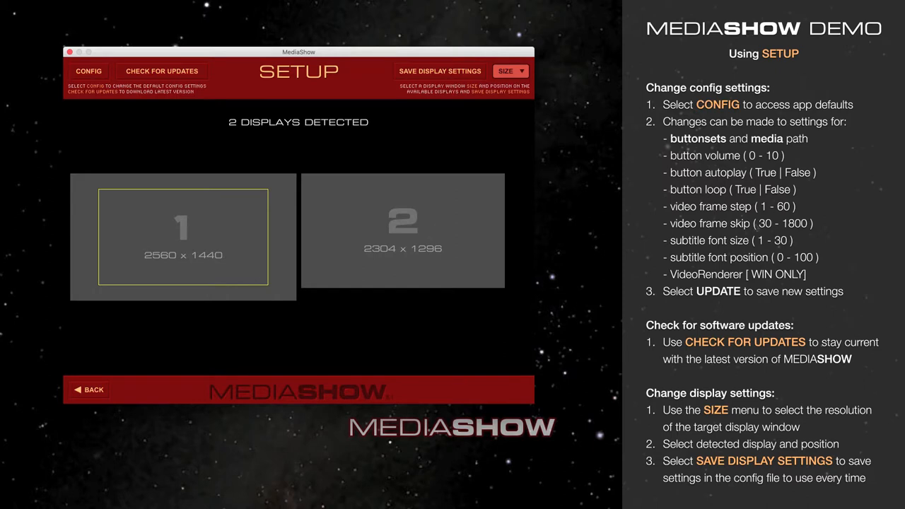
{"action": "mouse_move", "coordinate": [596, 226]}
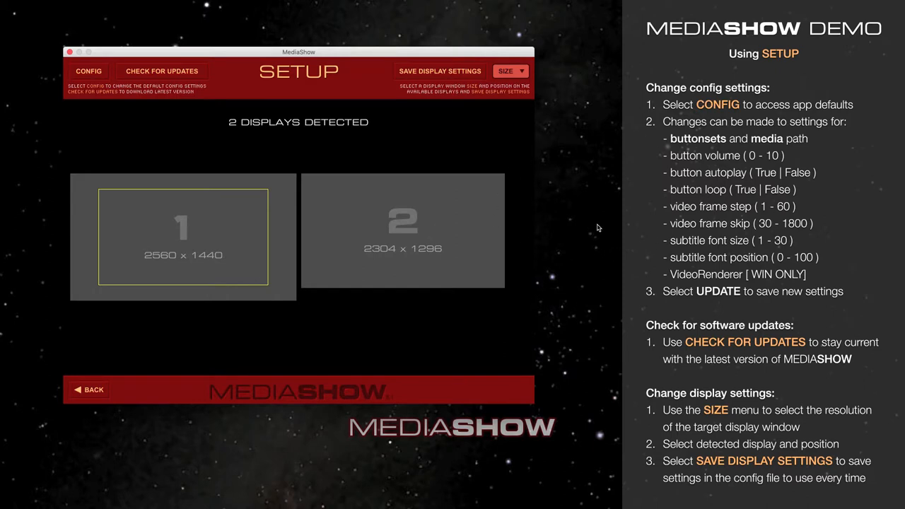
Try FULL SCREEN on display 1, then set the window size to FHD 1920x1080 (1.78)
{"action": "left_click", "coordinate": [511, 71]}
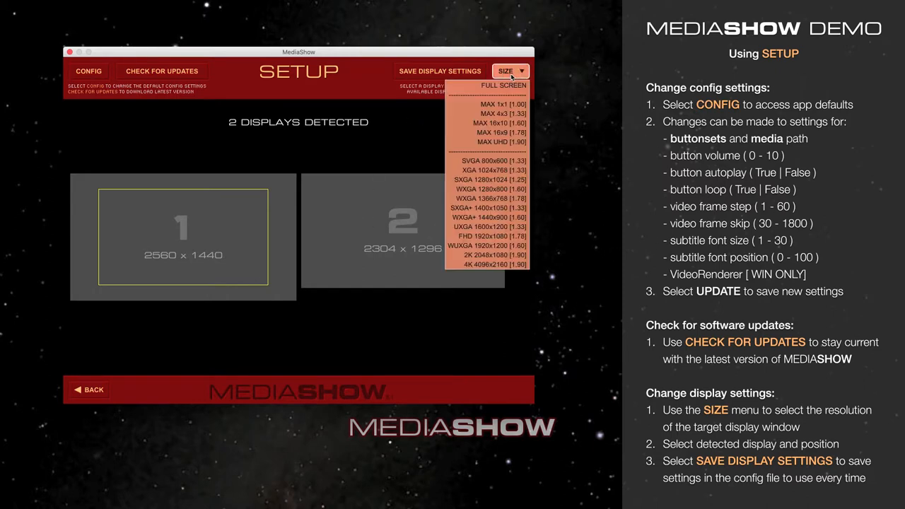
{"action": "left_click", "coordinate": [503, 85]}
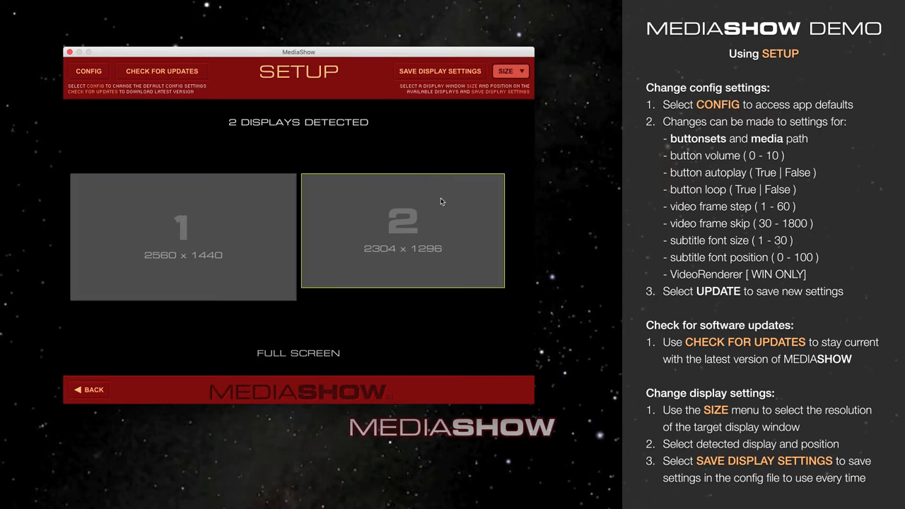
{"action": "mouse_move", "coordinate": [161, 201]}
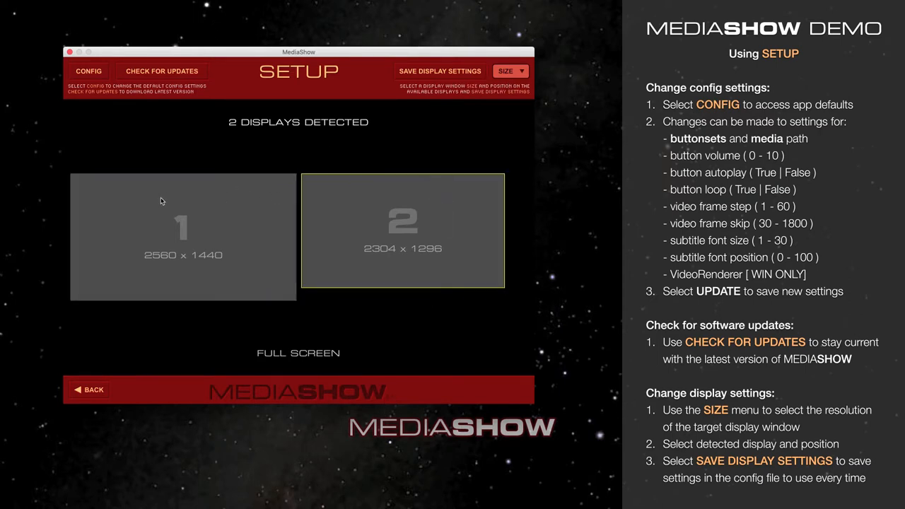
{"action": "left_click", "coordinate": [182, 235]}
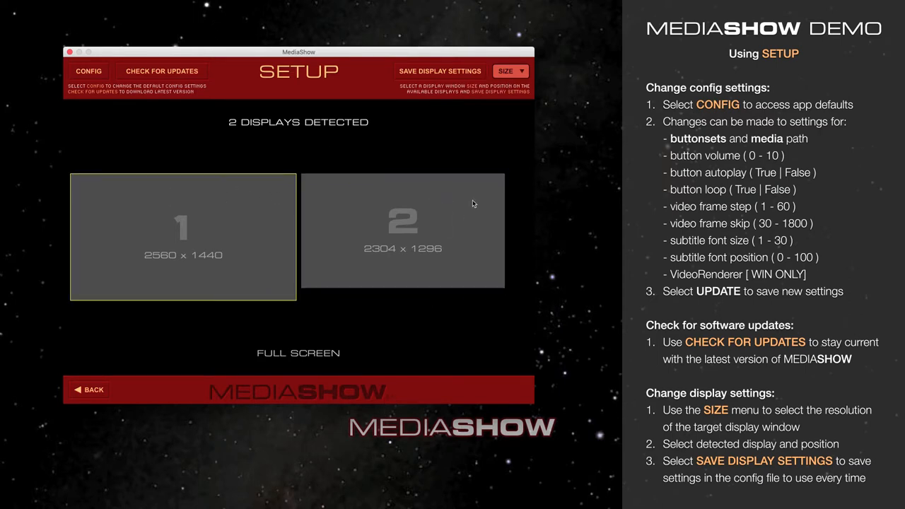
{"action": "left_click", "coordinate": [509, 71]}
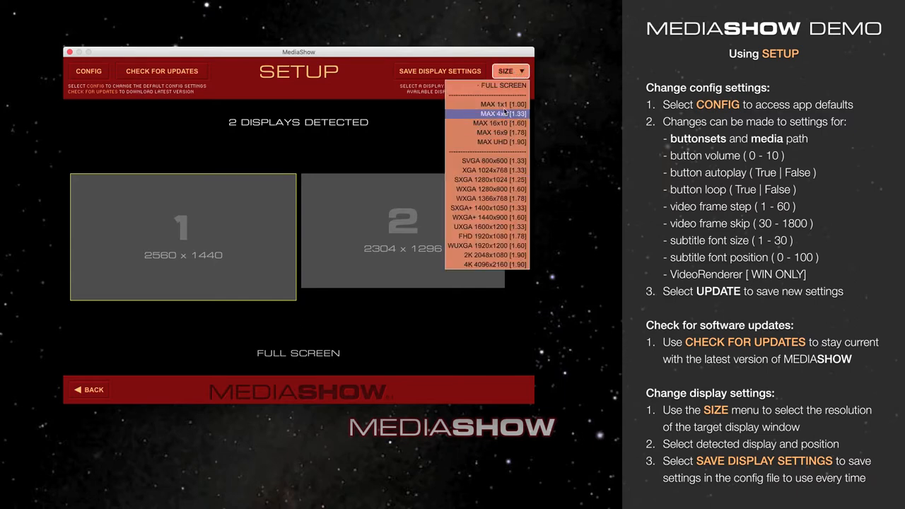
{"action": "mouse_move", "coordinate": [486, 198]}
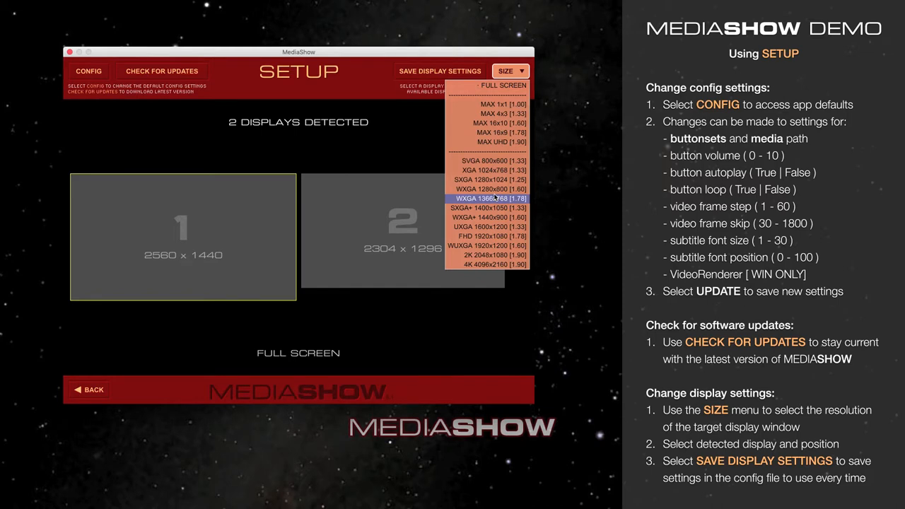
{"action": "mouse_move", "coordinate": [487, 235]}
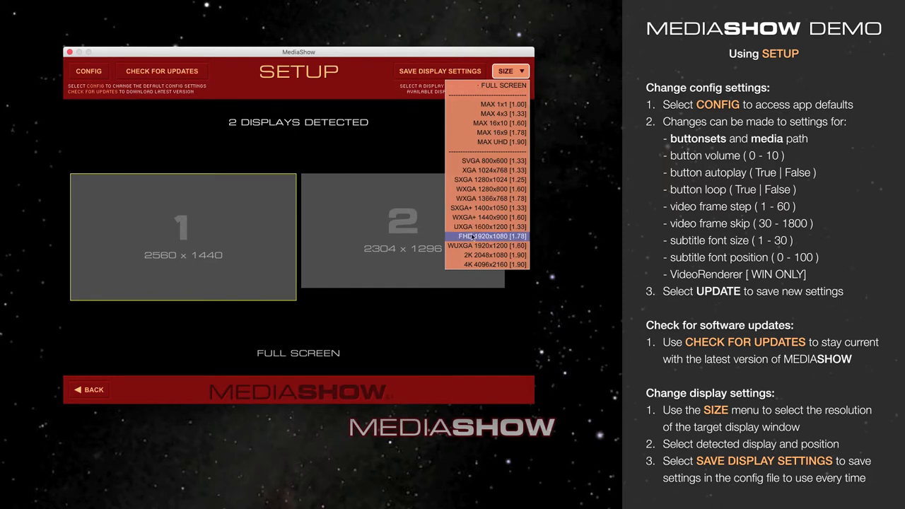
{"action": "left_click", "coordinate": [486, 235]}
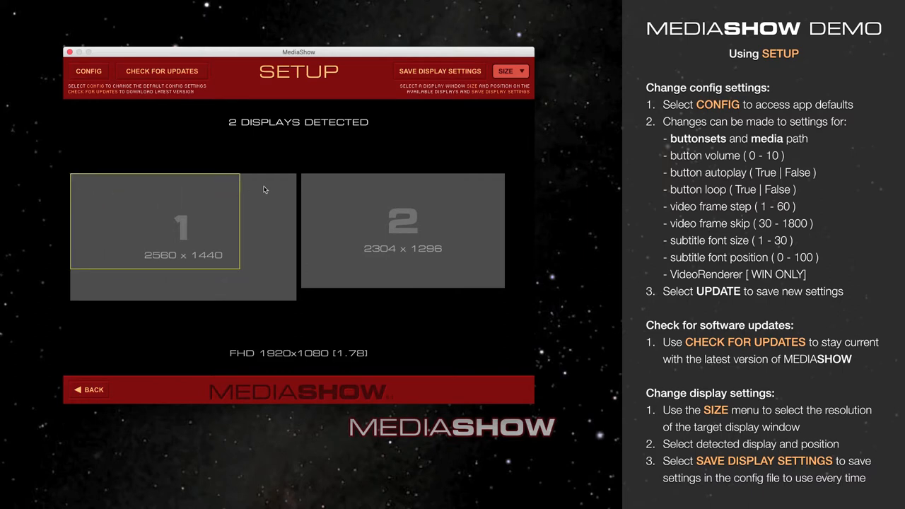
Try the 1920x1080 window on display 2, then centre it on display 1
{"action": "left_click", "coordinate": [415, 214]}
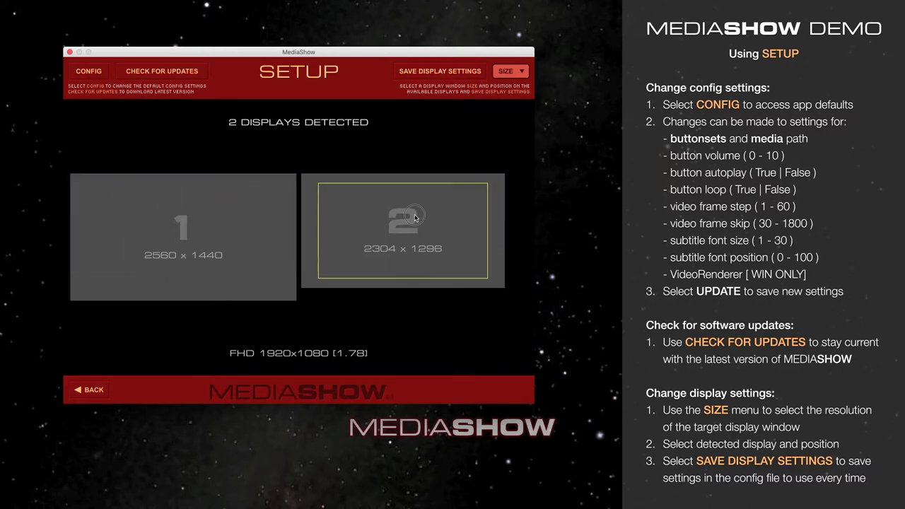
{"action": "left_click", "coordinate": [183, 237]}
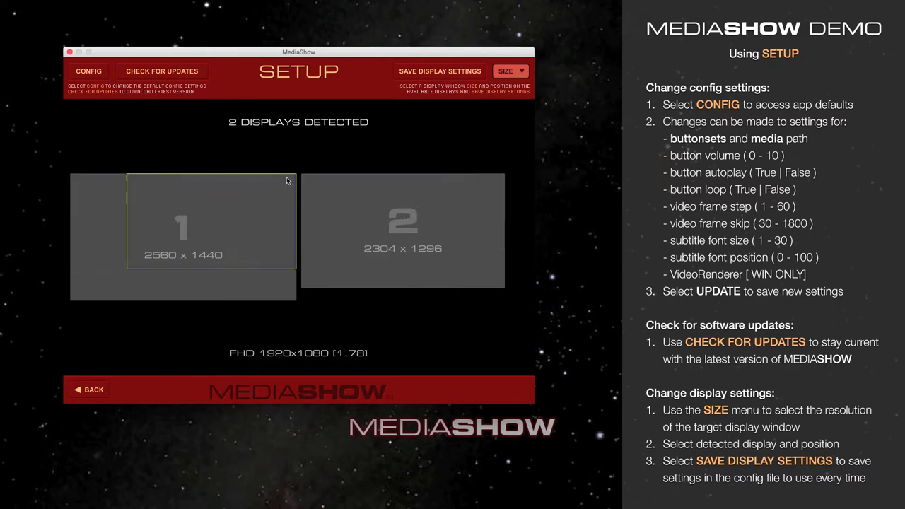
{"action": "left_click", "coordinate": [183, 237]}
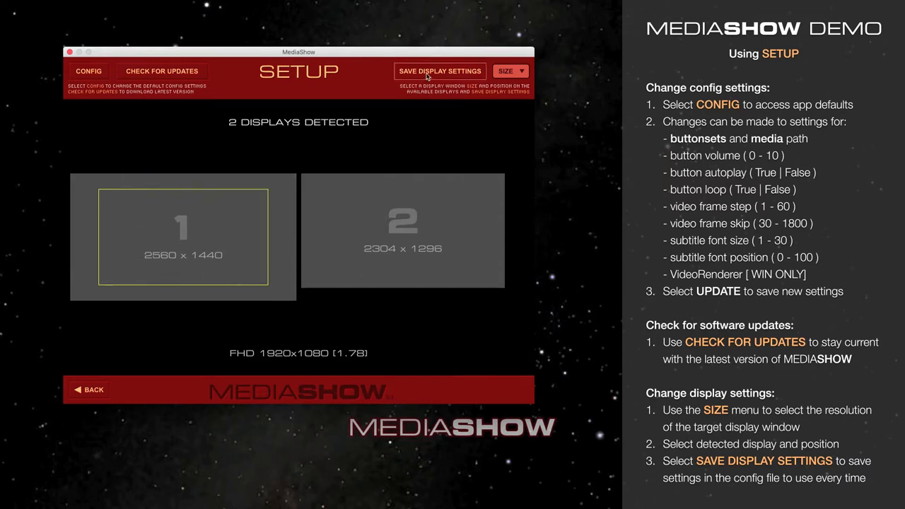
{"action": "mouse_move", "coordinate": [439, 71]}
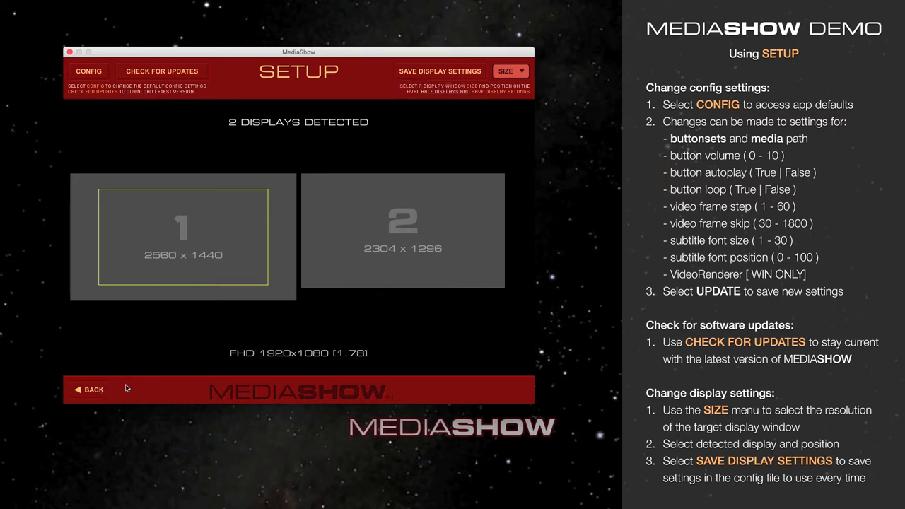
{"action": "mouse_move", "coordinate": [105, 389]}
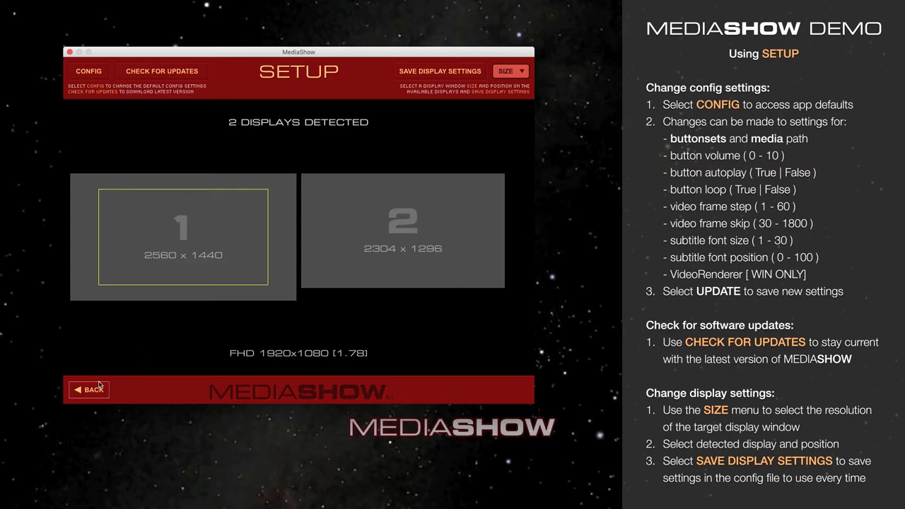
Leave setup via BACK and load the 'sample set' buttonset from the LOAD SET list
{"action": "left_click", "coordinate": [87, 391]}
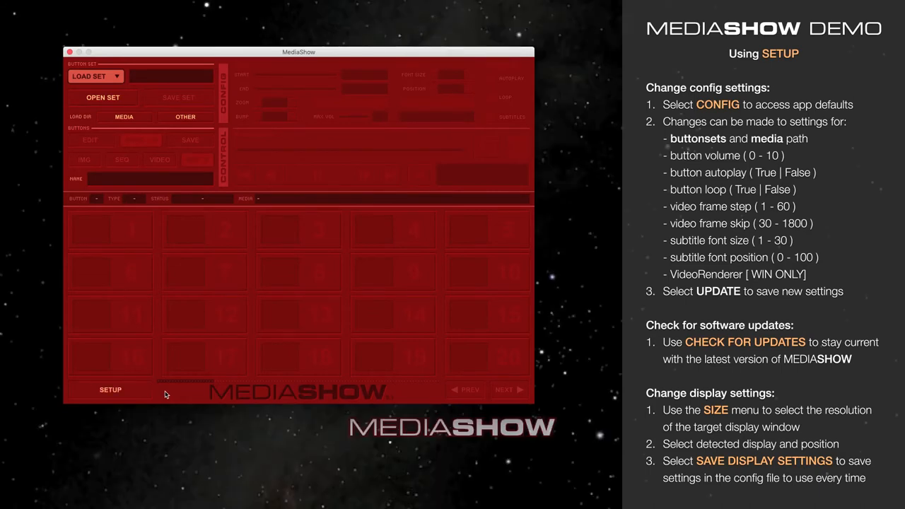
{"action": "mouse_move", "coordinate": [238, 382]}
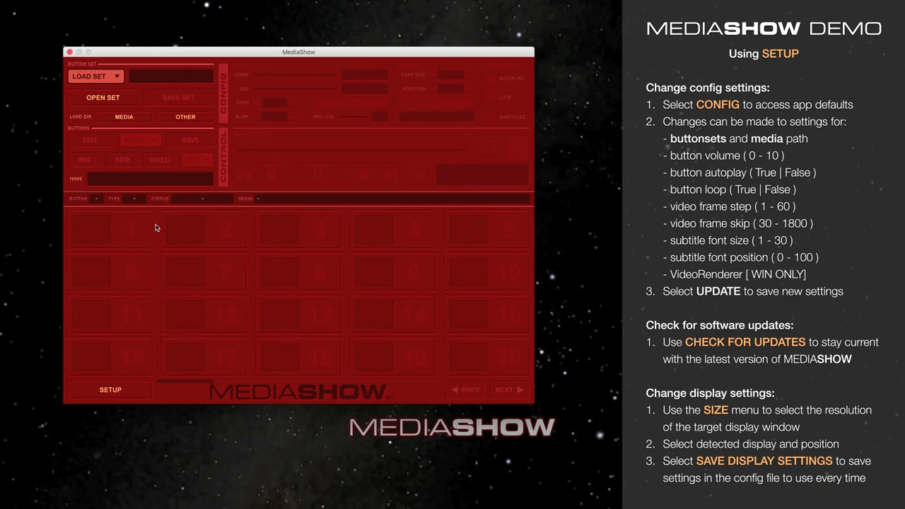
{"action": "left_click", "coordinate": [96, 76]}
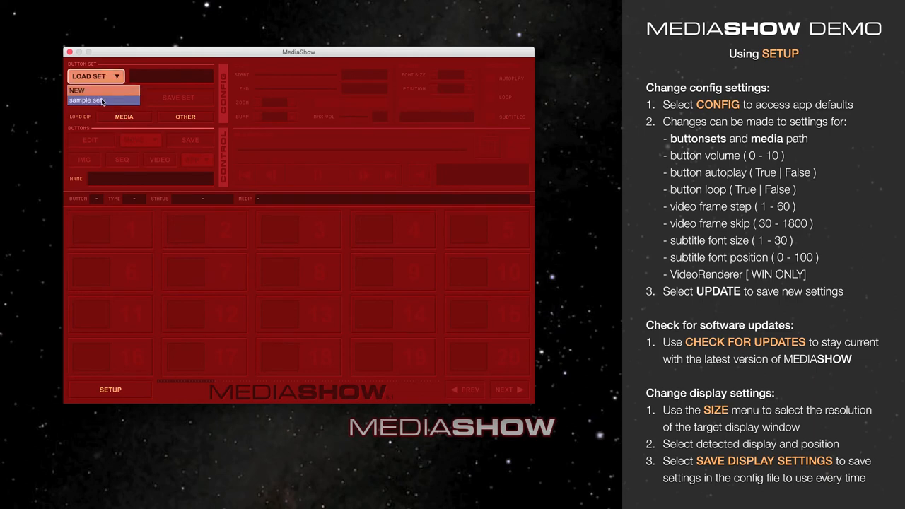
{"action": "left_click", "coordinate": [88, 99]}
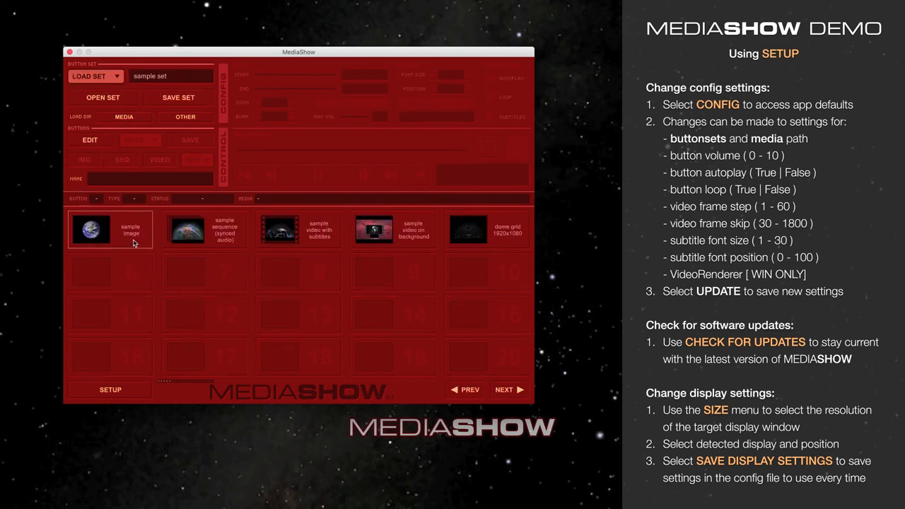